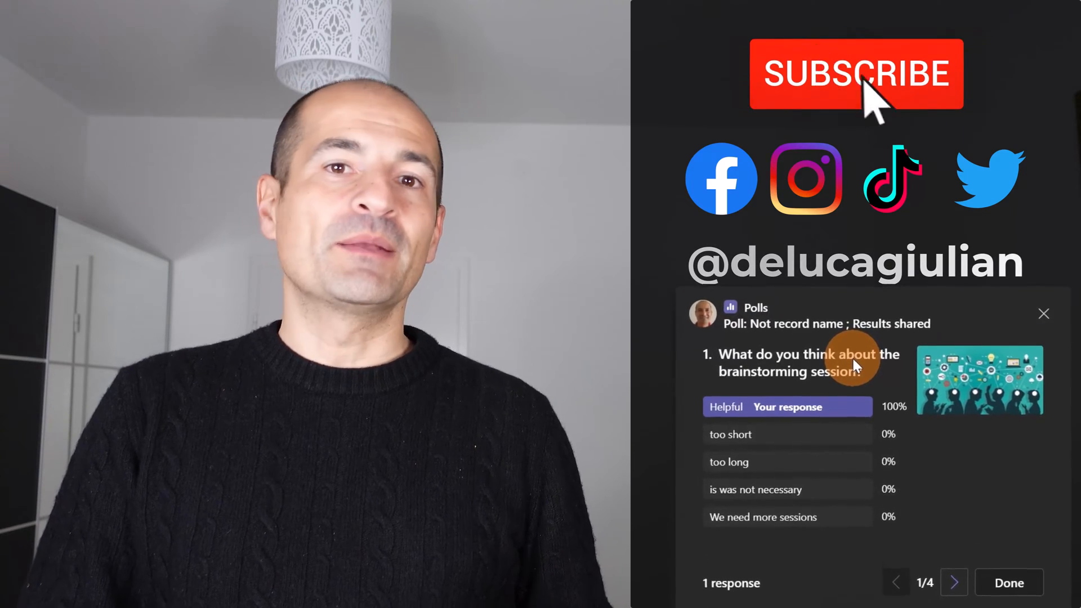
Step: Search the meeting's apps for 'poll' and open the Polls app
{"action": "left_click", "coordinate": [857, 74]}
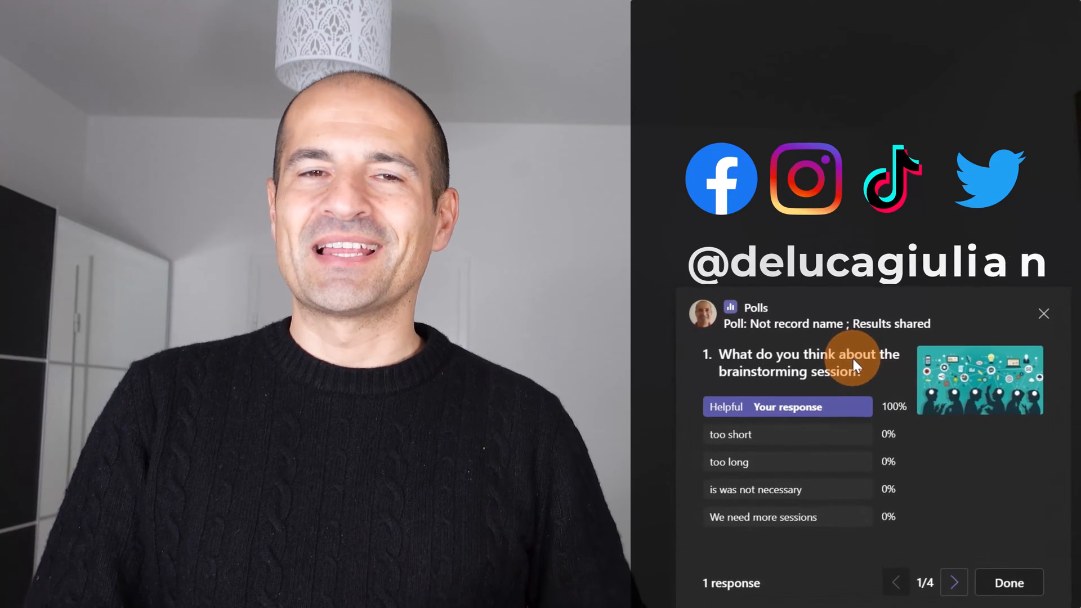
{"action": "left_click", "coordinate": [1044, 313]}
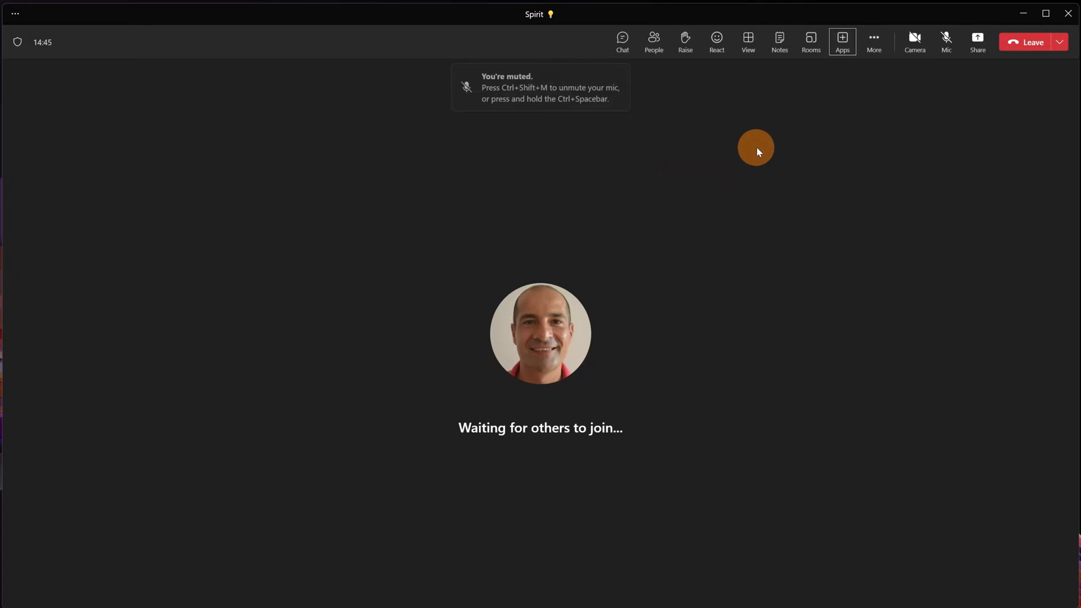
{"action": "mouse_move", "coordinate": [780, 130]}
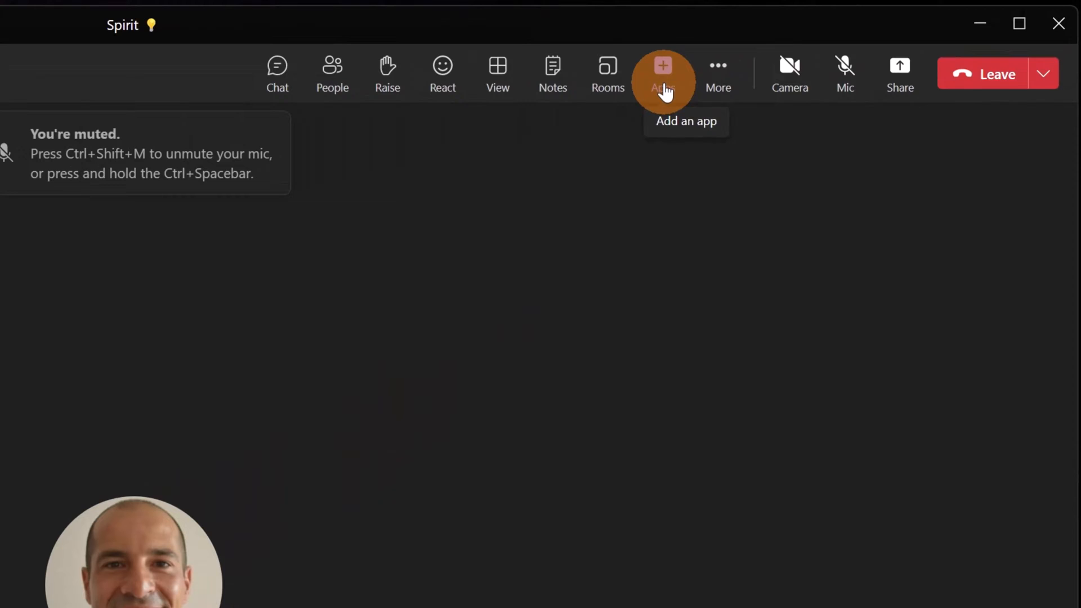
{"action": "left_click", "coordinate": [662, 74]}
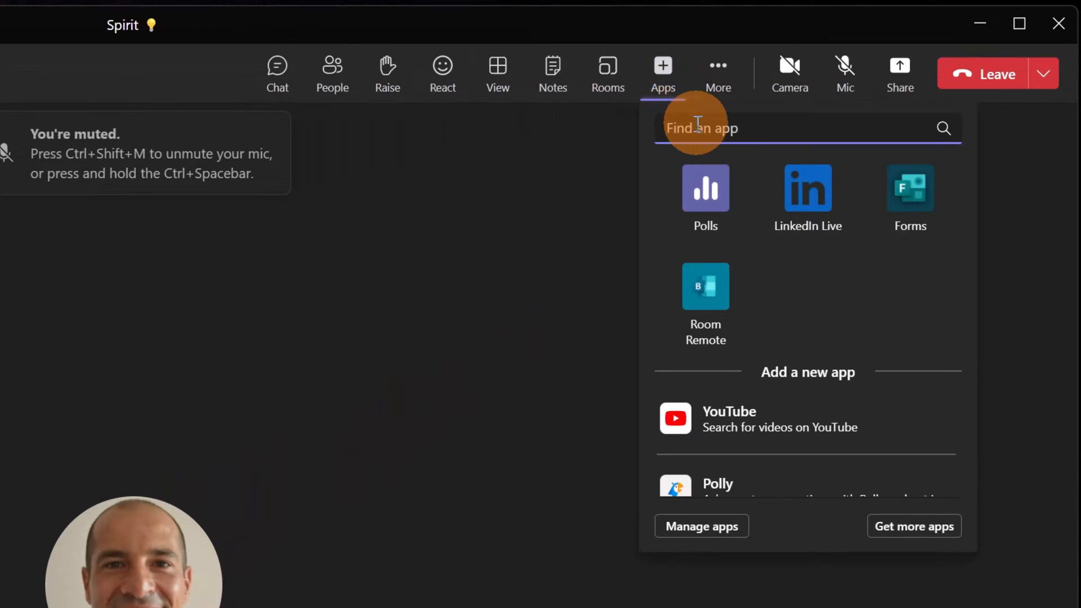
{"action": "type", "text": "poll"}
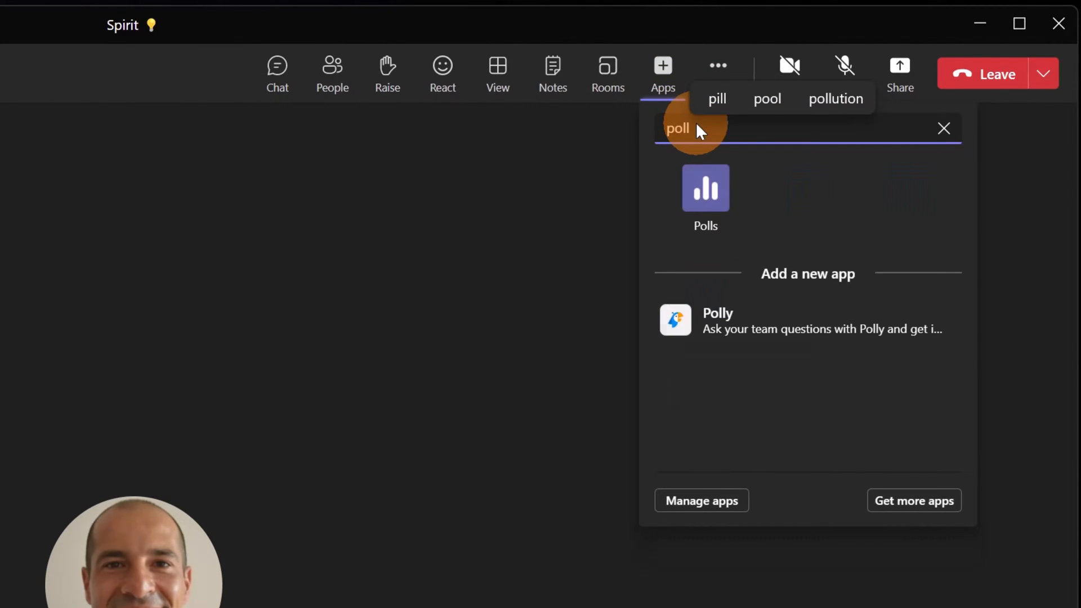
{"action": "mouse_move", "coordinate": [698, 197]}
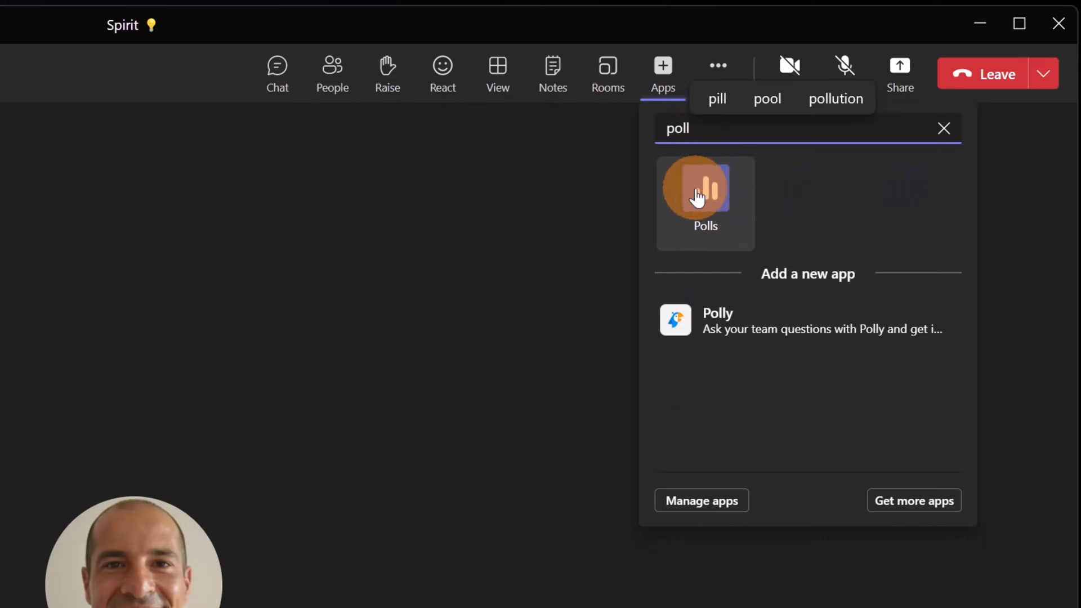
{"action": "mouse_move", "coordinate": [698, 196]}
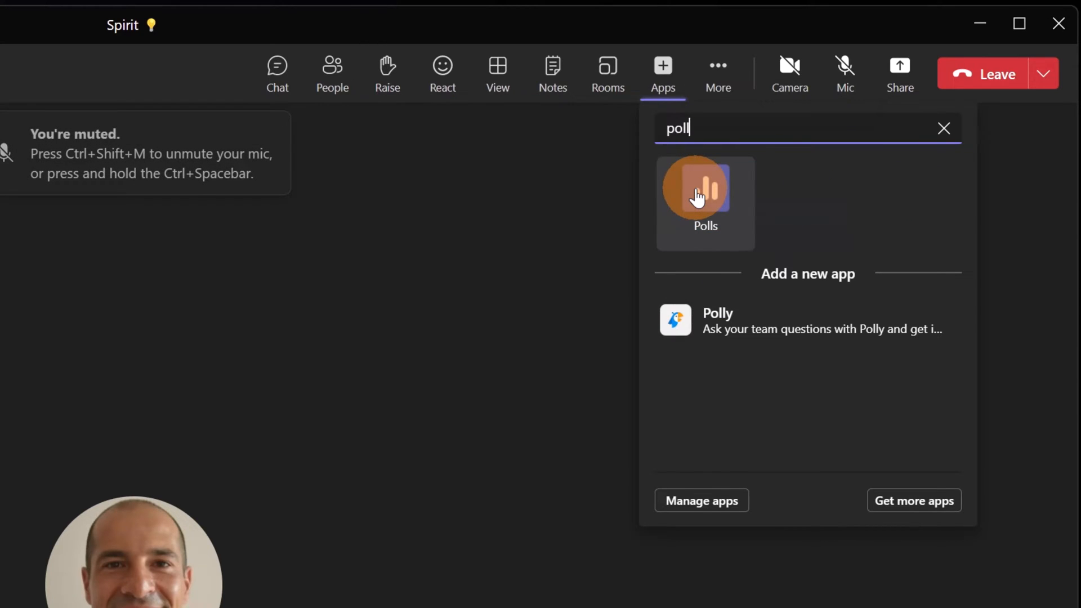
{"action": "left_click", "coordinate": [705, 202]}
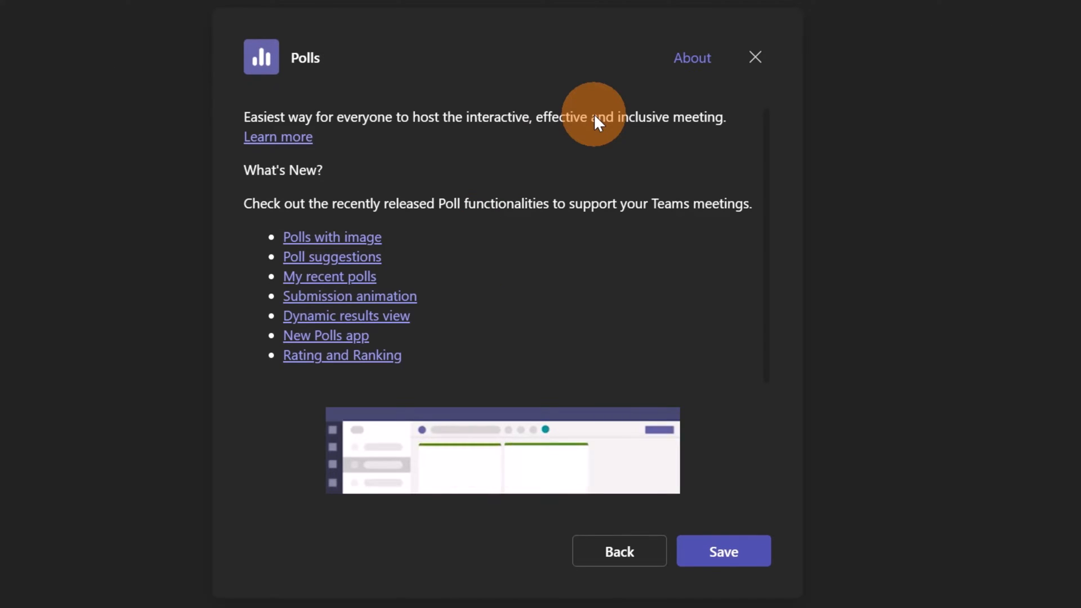
Step: Save the Polls app to add it to the meeting
{"action": "left_click", "coordinate": [723, 551]}
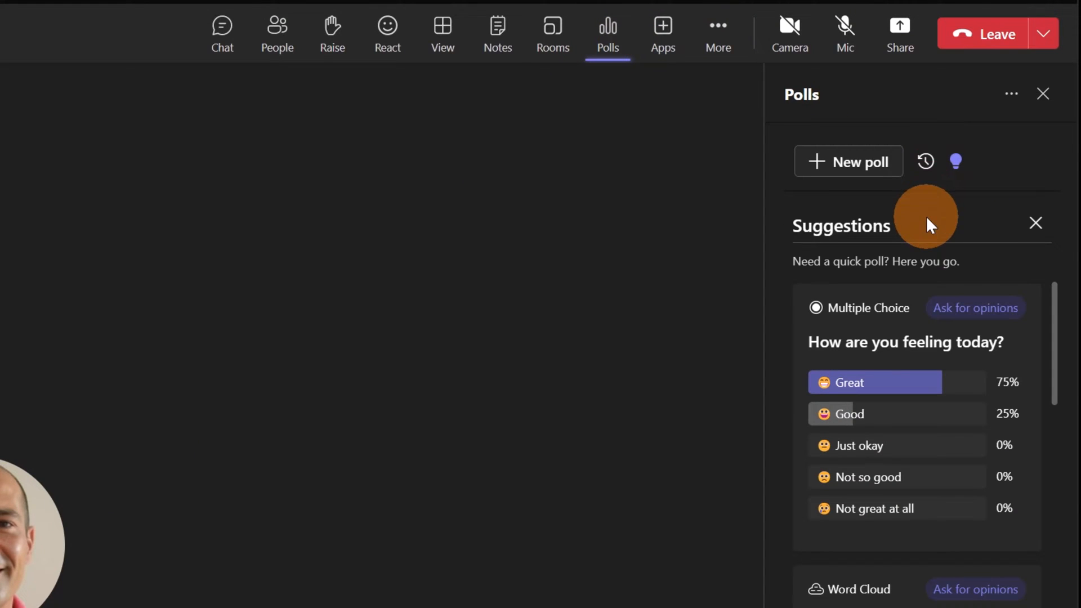
{"action": "mouse_move", "coordinate": [937, 242]}
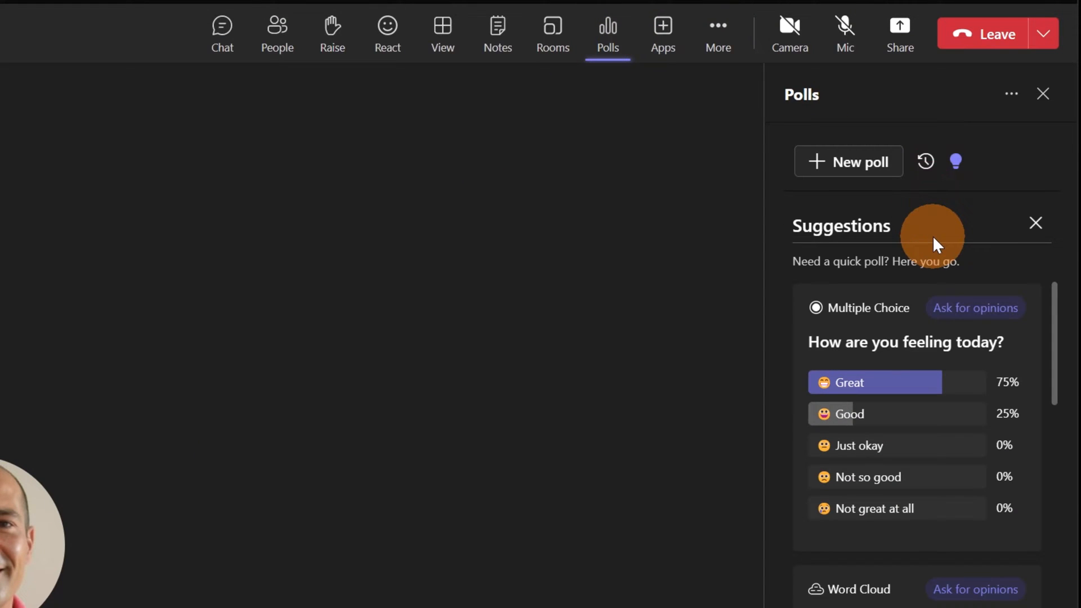
{"action": "mouse_move", "coordinate": [910, 446]}
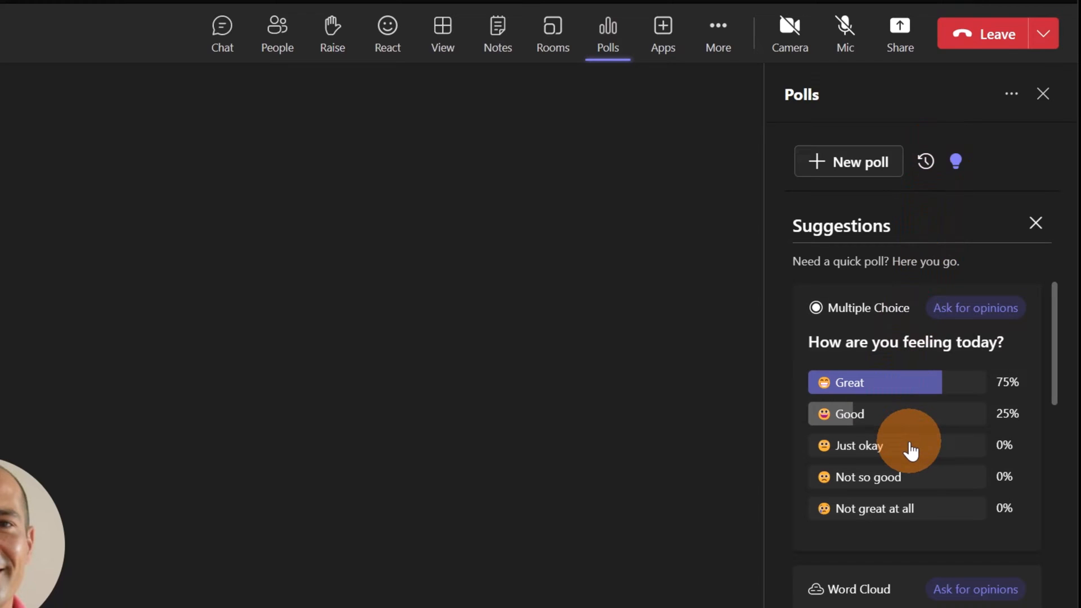
{"action": "mouse_move", "coordinate": [858, 176]}
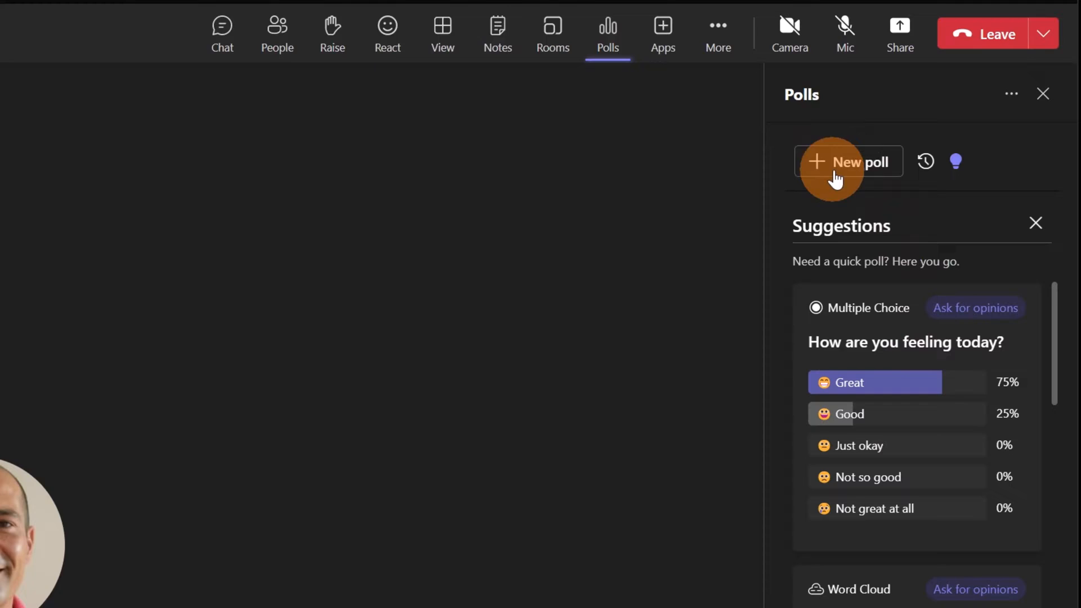
Step: Start a new poll from the Polls panel
{"action": "left_click", "coordinate": [848, 161]}
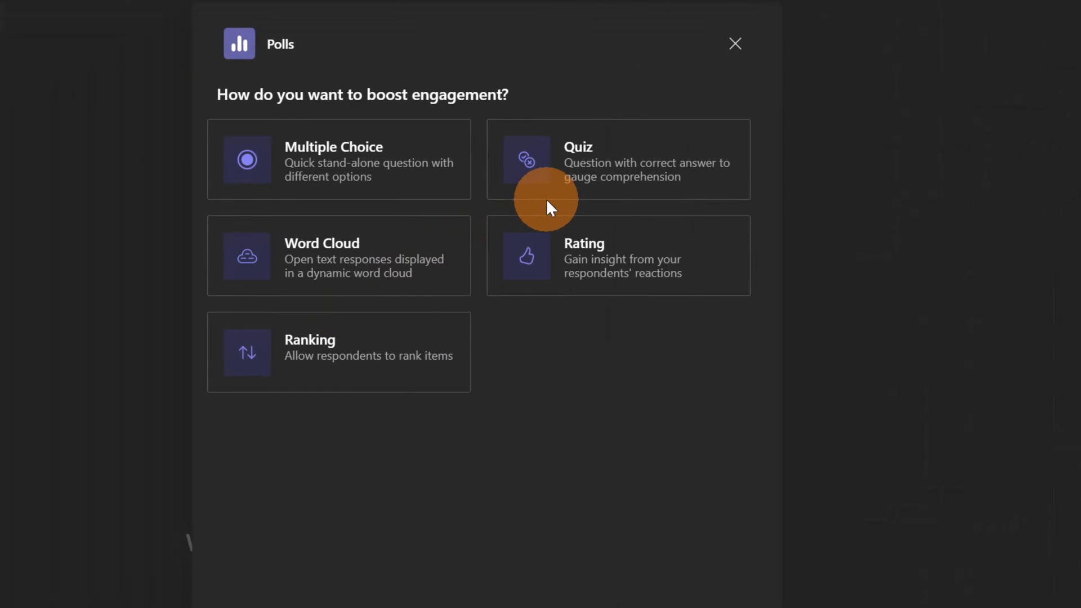
{"action": "mouse_move", "coordinate": [286, 162]}
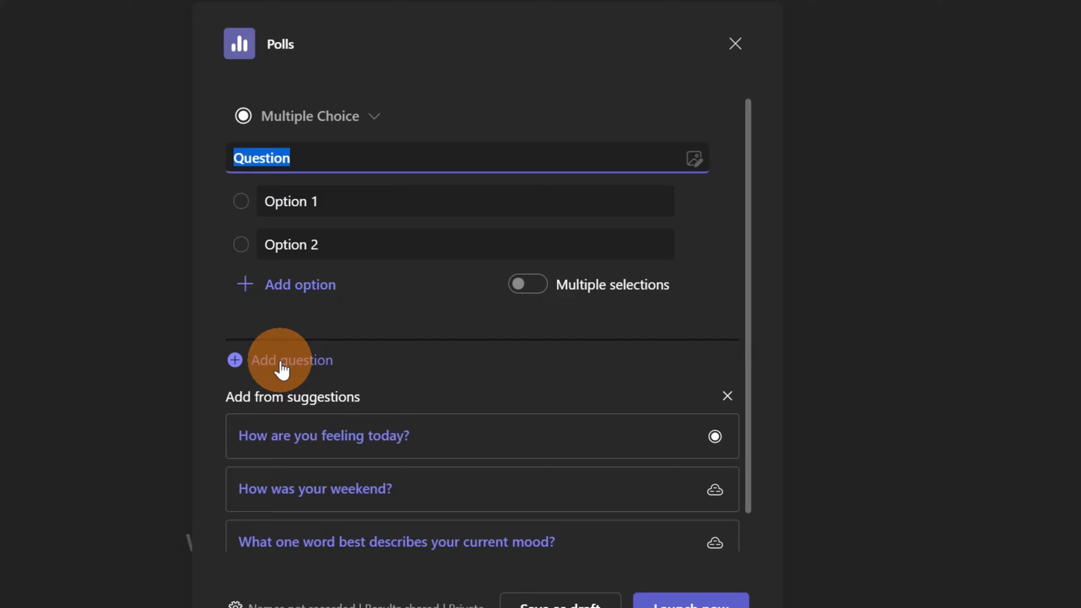
{"action": "mouse_move", "coordinate": [324, 284]}
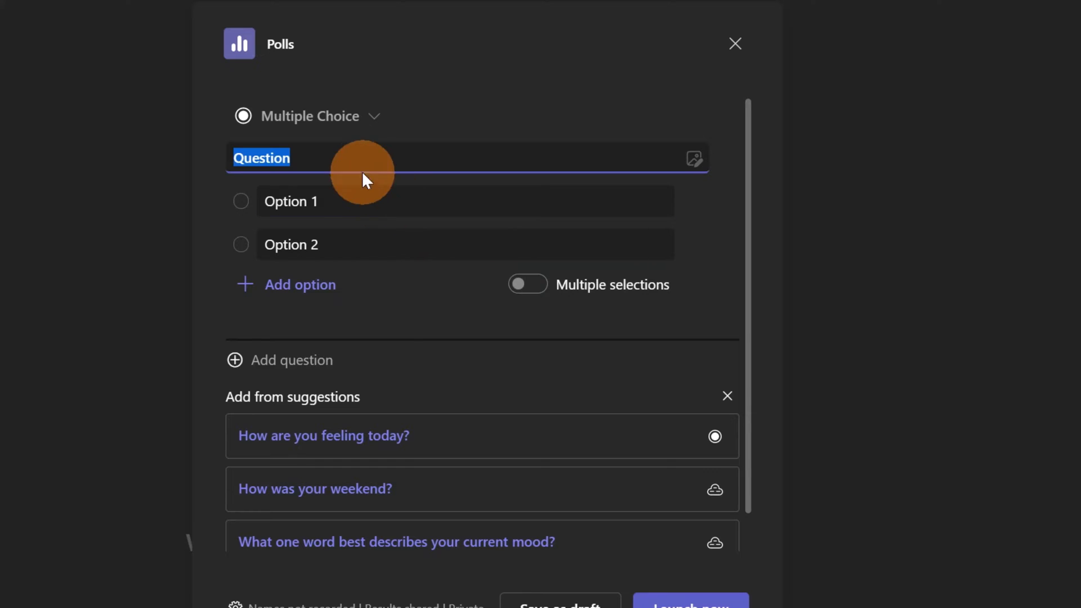
{"action": "mouse_move", "coordinate": [362, 160]}
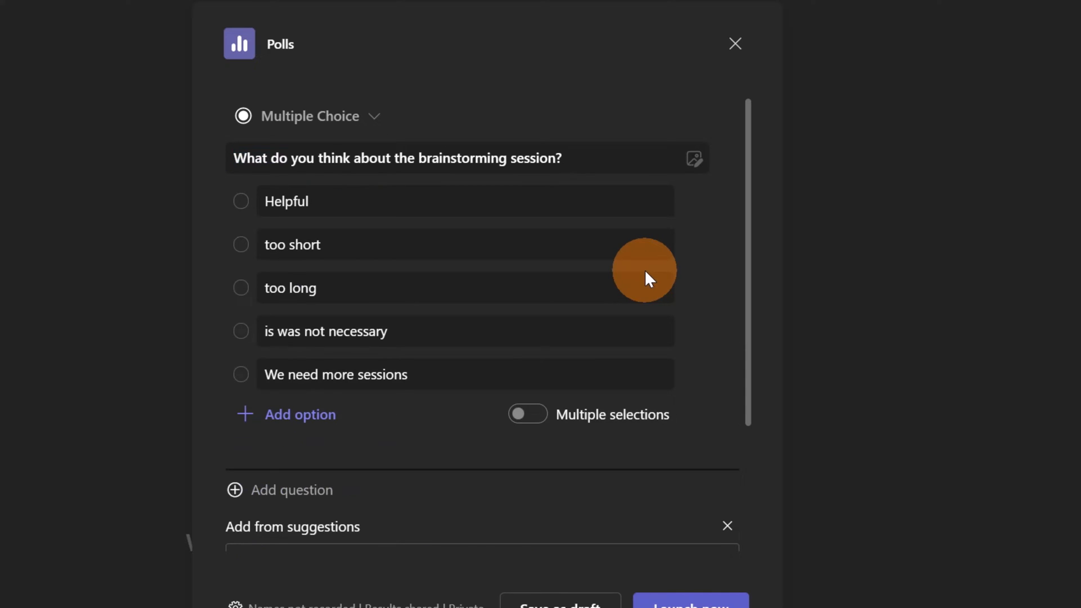
{"action": "mouse_move", "coordinate": [694, 158]}
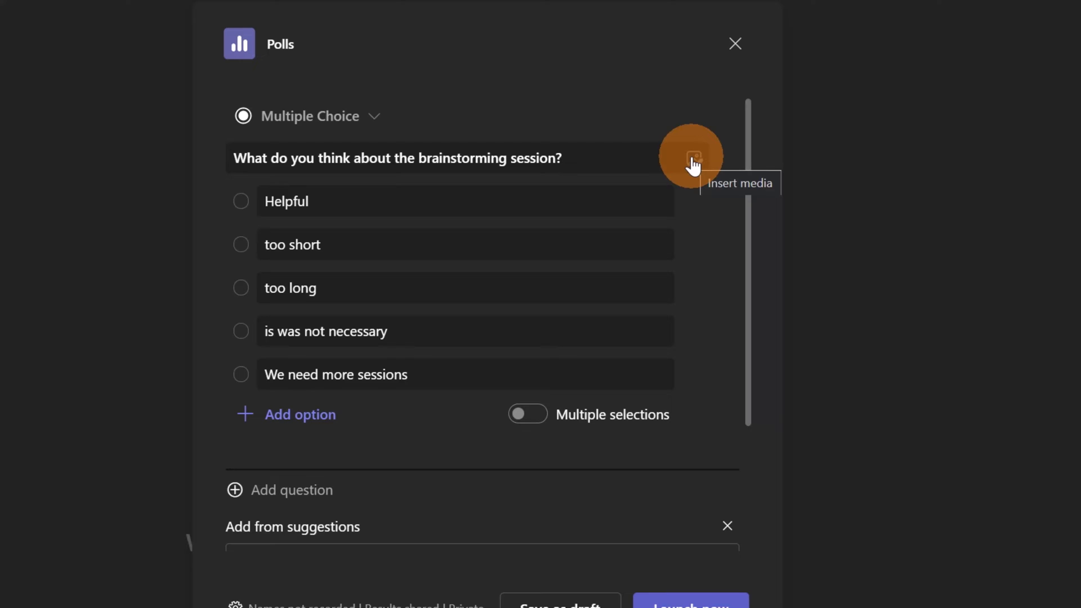
Step: Attach a brainstorming crowd image to the first question
{"action": "left_click", "coordinate": [693, 157]}
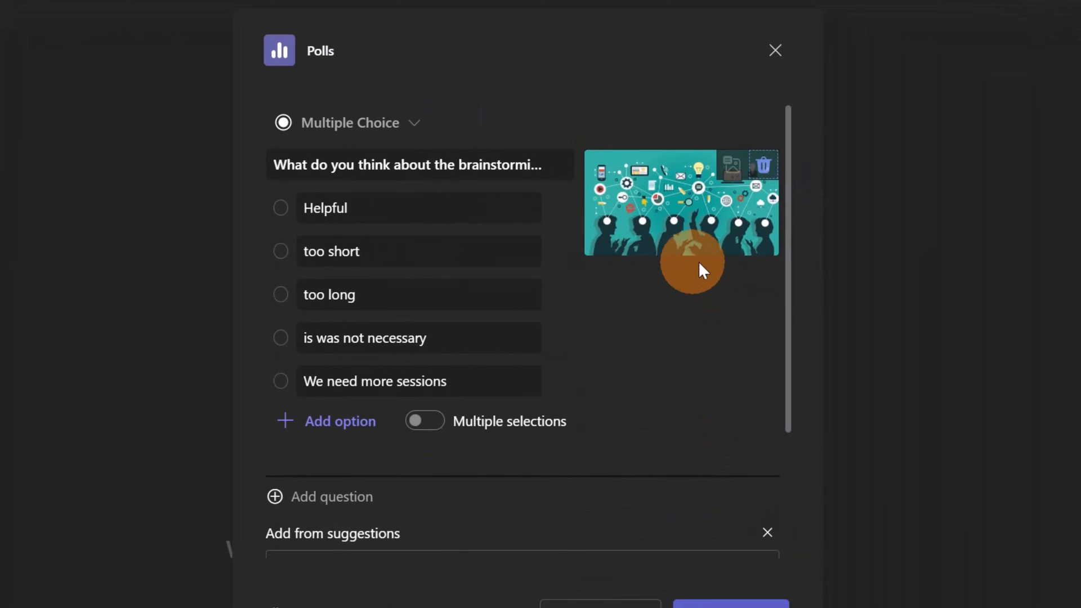
{"action": "mouse_move", "coordinate": [694, 234]}
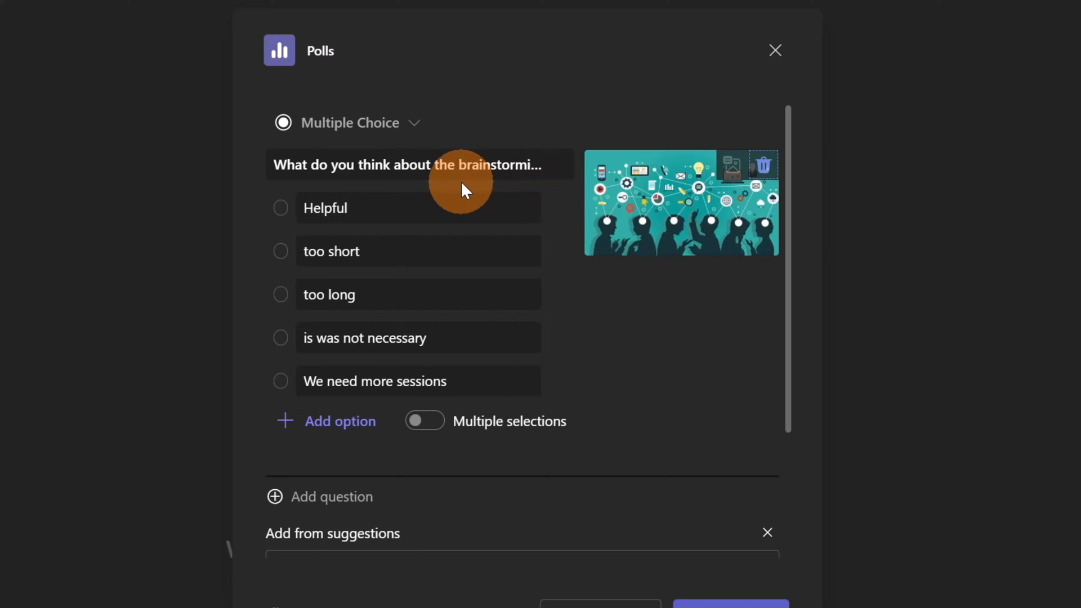
{"action": "scroll", "scroll_direction": "down", "scroll_amount": 3}
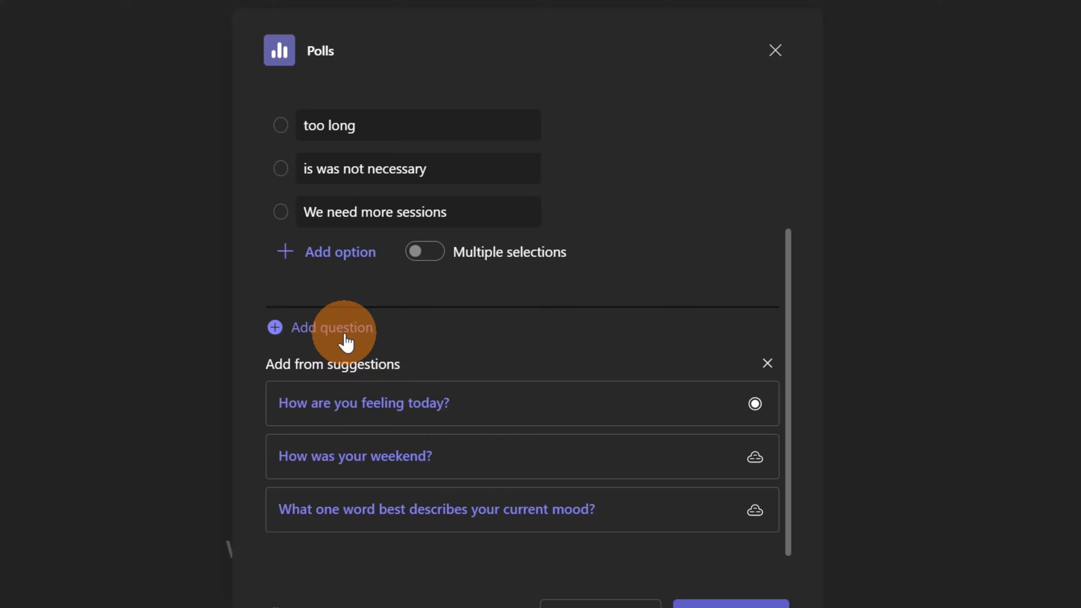
Step: Add a rating question 'How you evaluate the session?' with a star image
{"action": "left_click", "coordinate": [331, 327]}
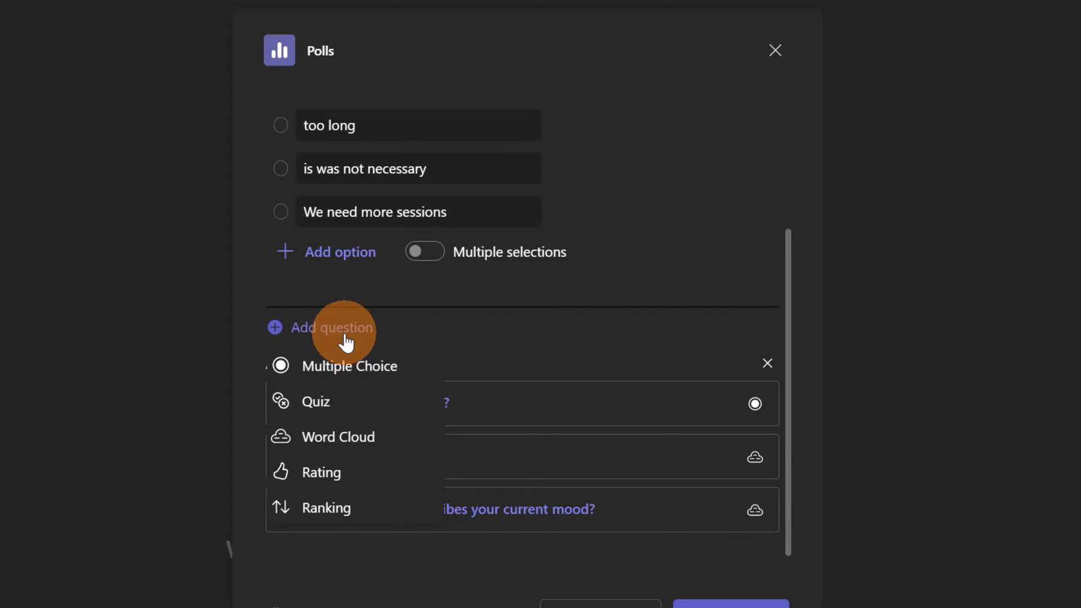
{"action": "mouse_move", "coordinate": [363, 473]}
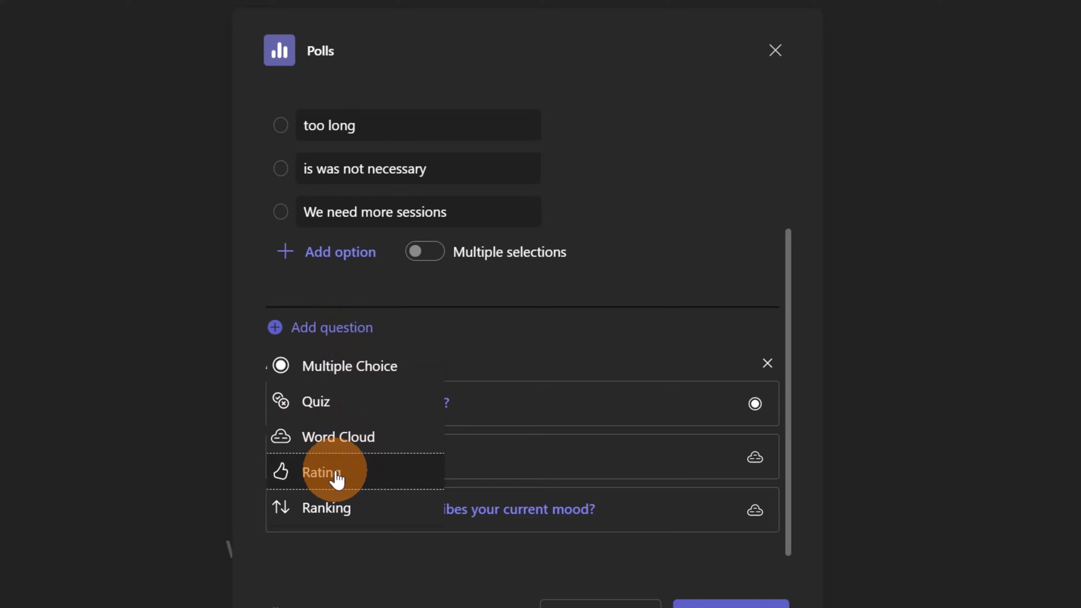
{"action": "left_click", "coordinate": [321, 472]}
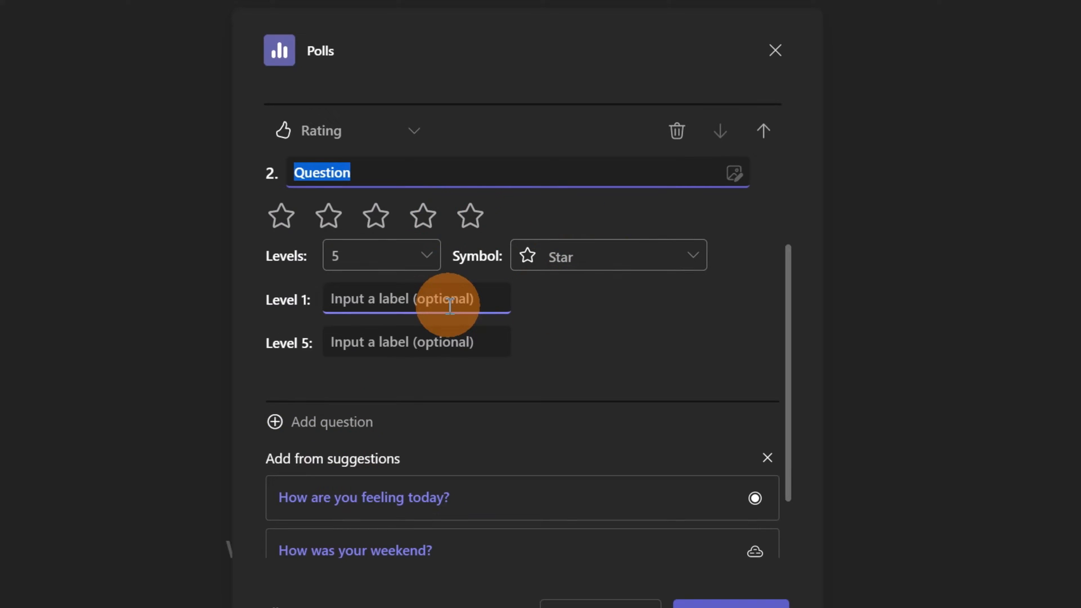
{"action": "left_click", "coordinate": [417, 342]}
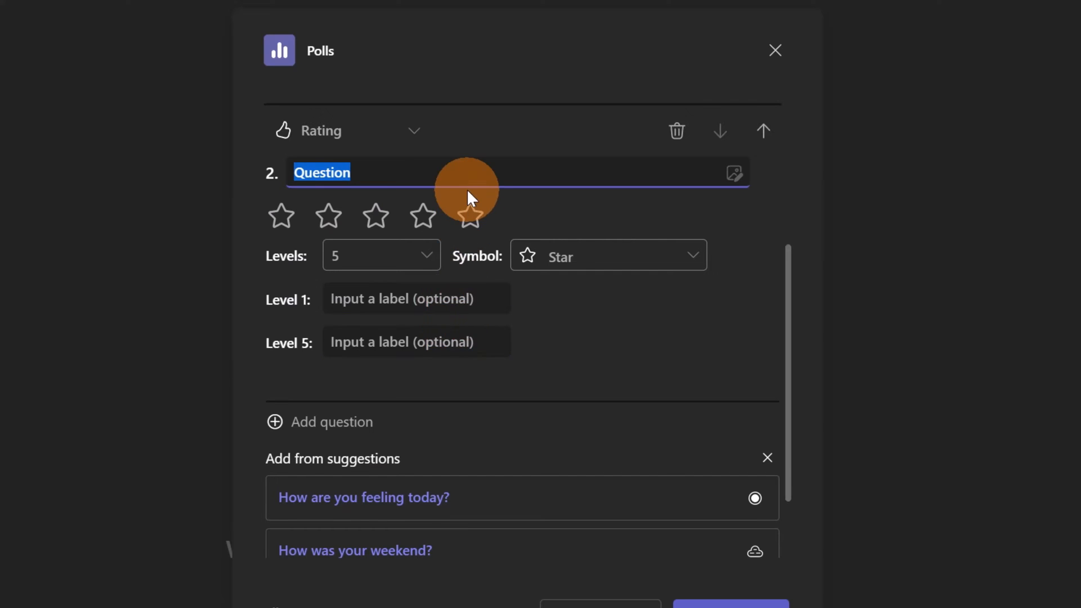
{"action": "scroll", "scroll_direction": "up", "scroll_amount": 3}
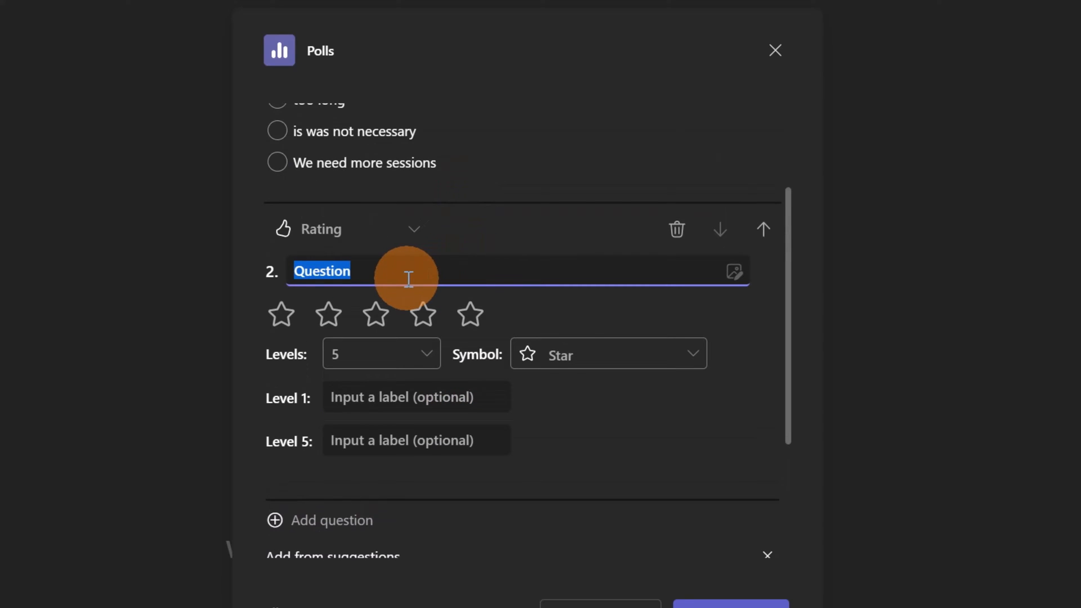
{"action": "type", "text": "How you evaluate the session?"}
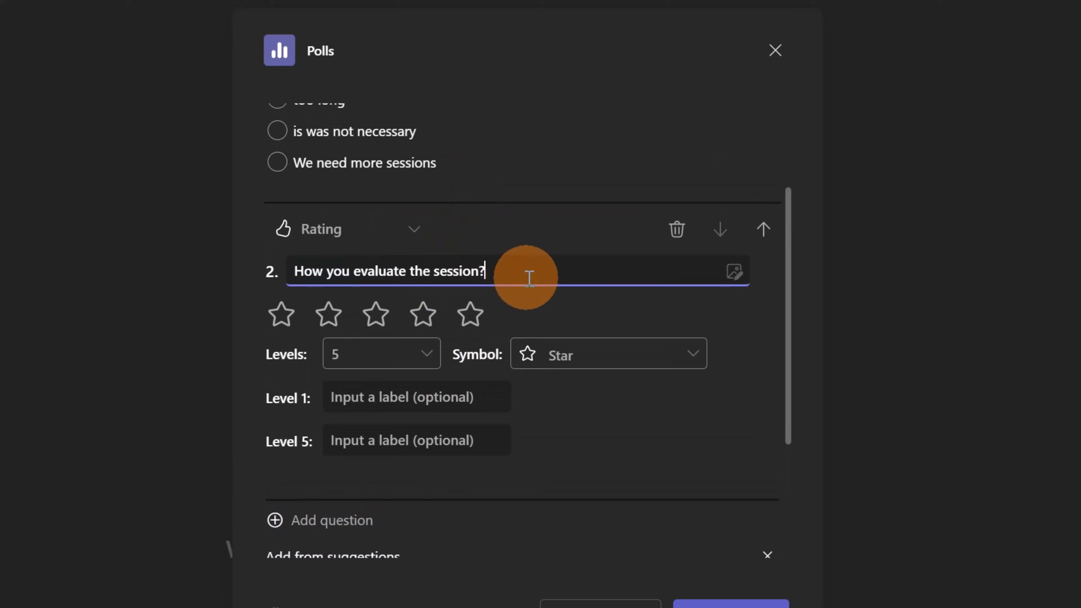
{"action": "left_click", "coordinate": [733, 271]}
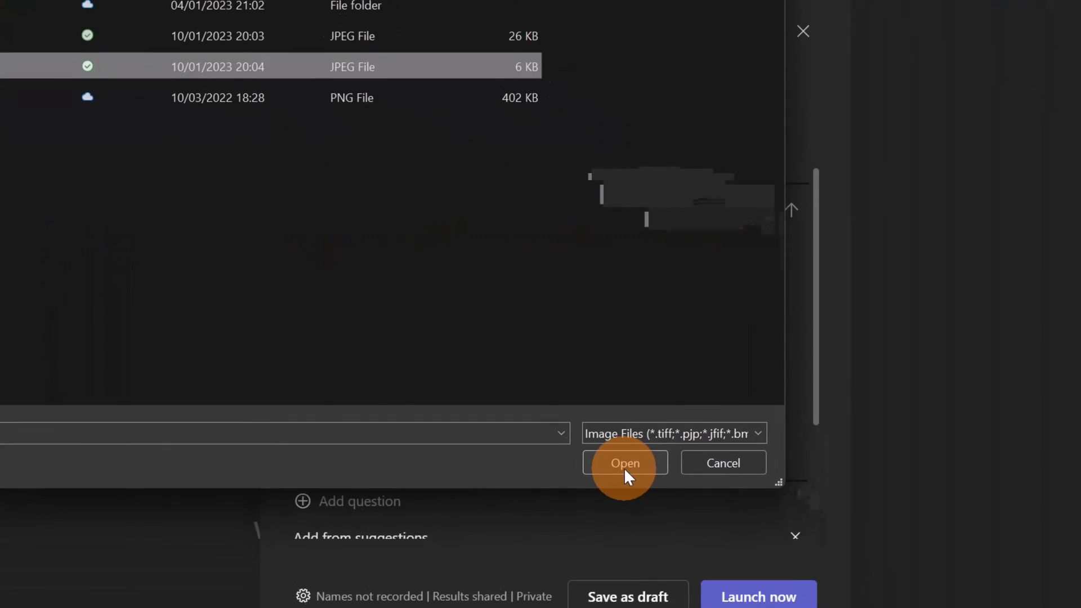
{"action": "left_click", "coordinate": [624, 463]}
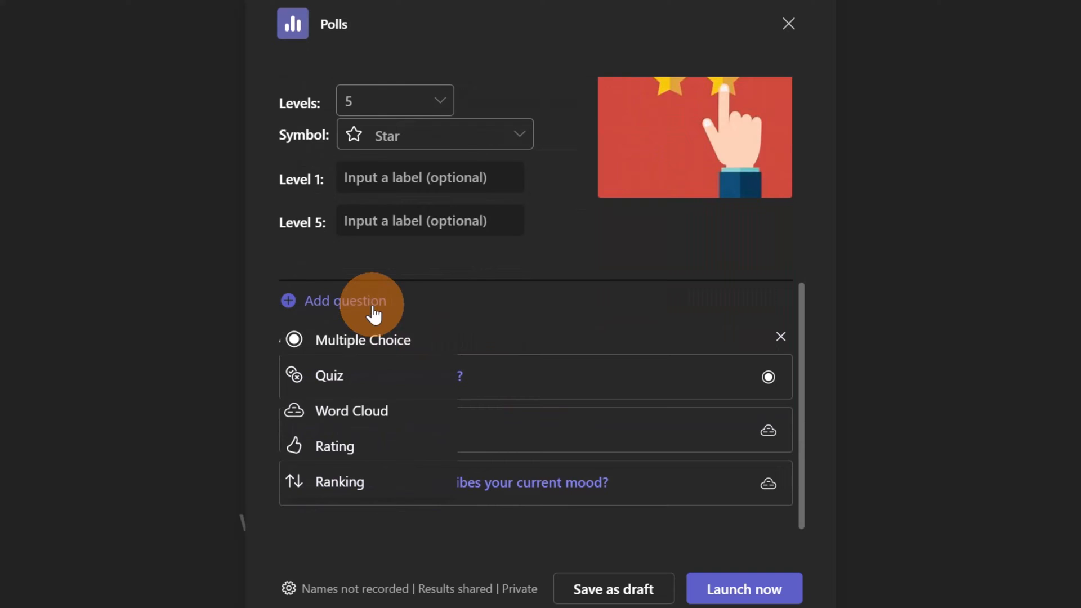
Step: Add a word cloud question as the poll's third question
{"action": "left_click", "coordinate": [352, 410]}
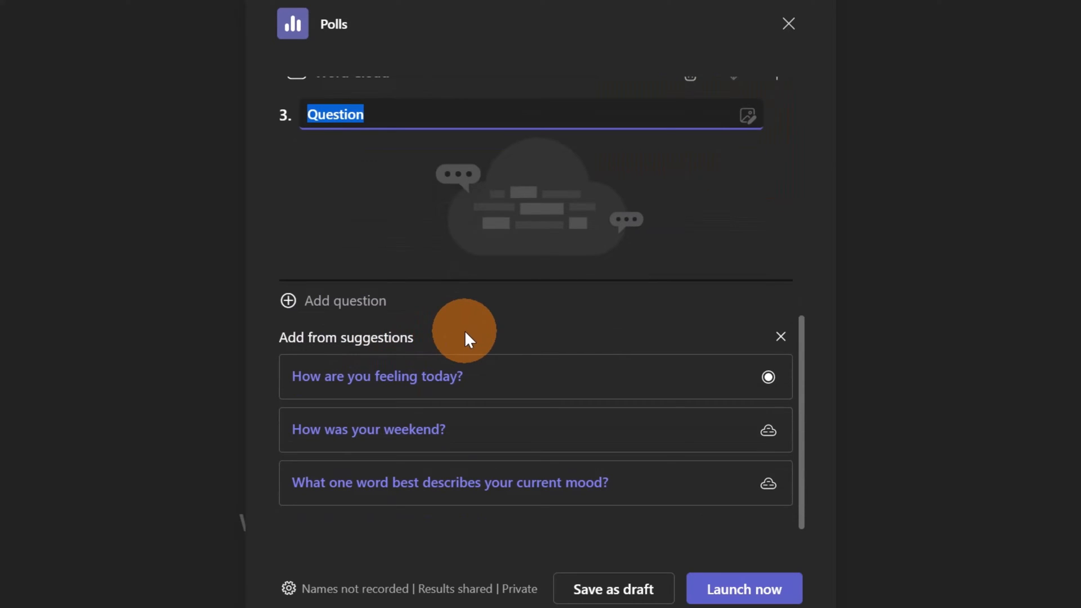
{"action": "mouse_move", "coordinate": [513, 377]}
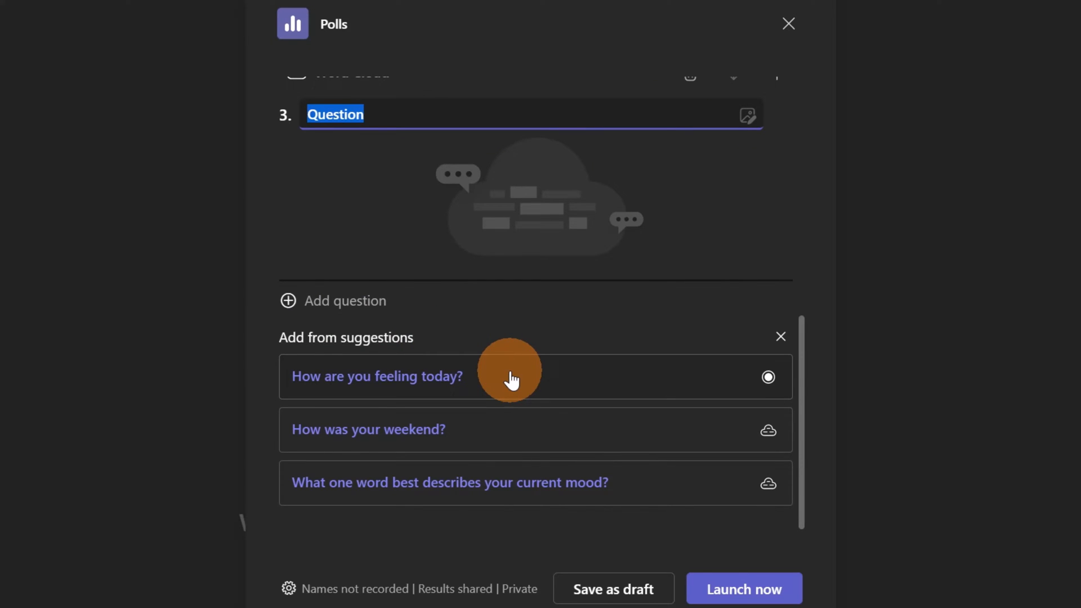
{"action": "mouse_move", "coordinate": [387, 380]}
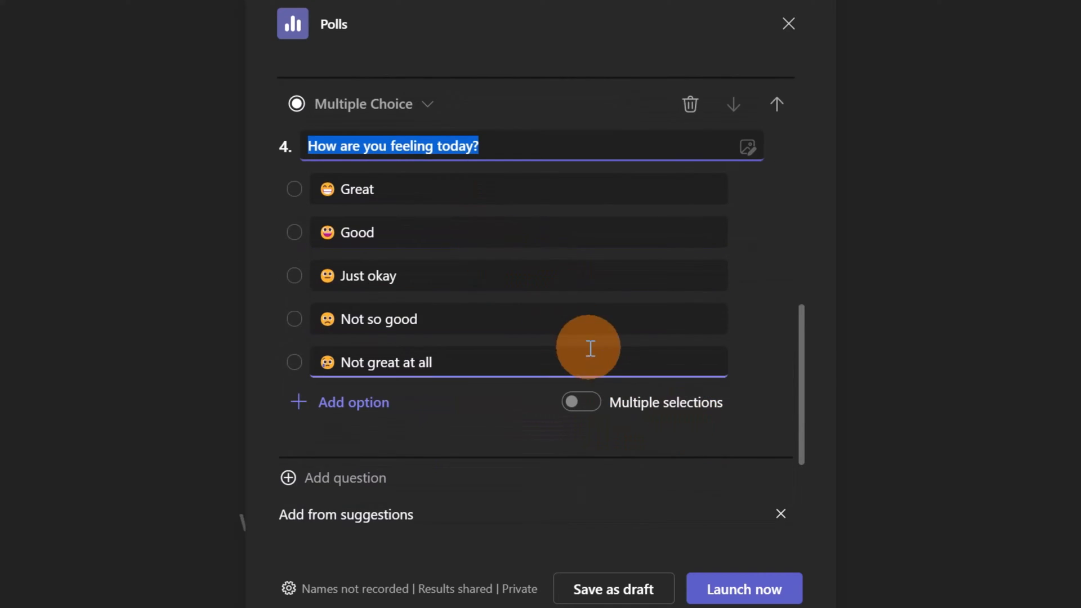
{"action": "mouse_move", "coordinate": [614, 590]}
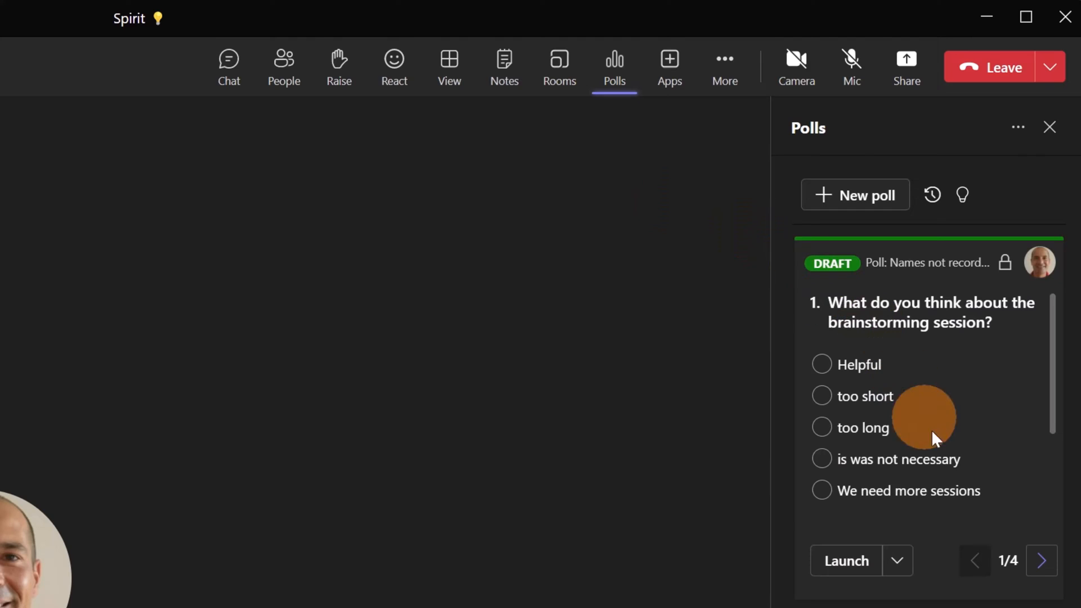
Step: Page through the draft poll's questions, ending on the star rating question
{"action": "left_click", "coordinate": [1042, 560]}
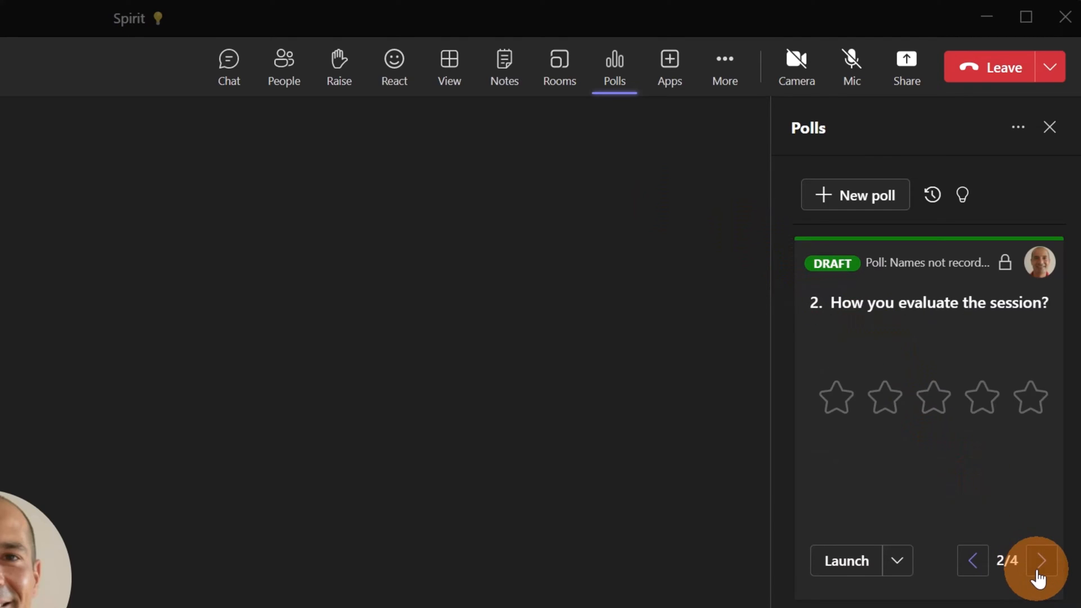
{"action": "left_click", "coordinate": [1044, 560]}
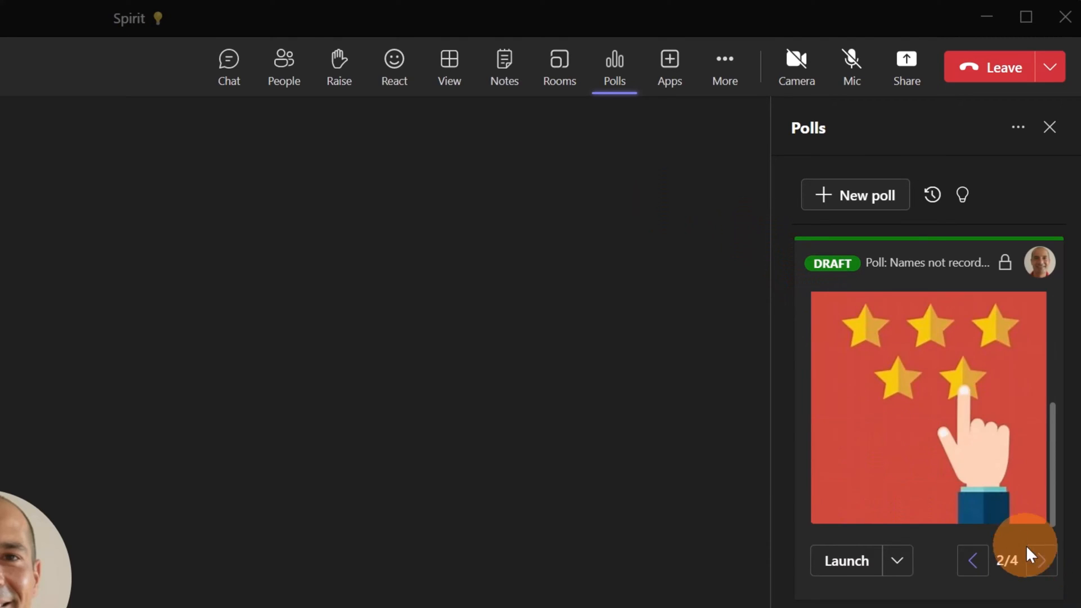
{"action": "left_click", "coordinate": [1042, 561]}
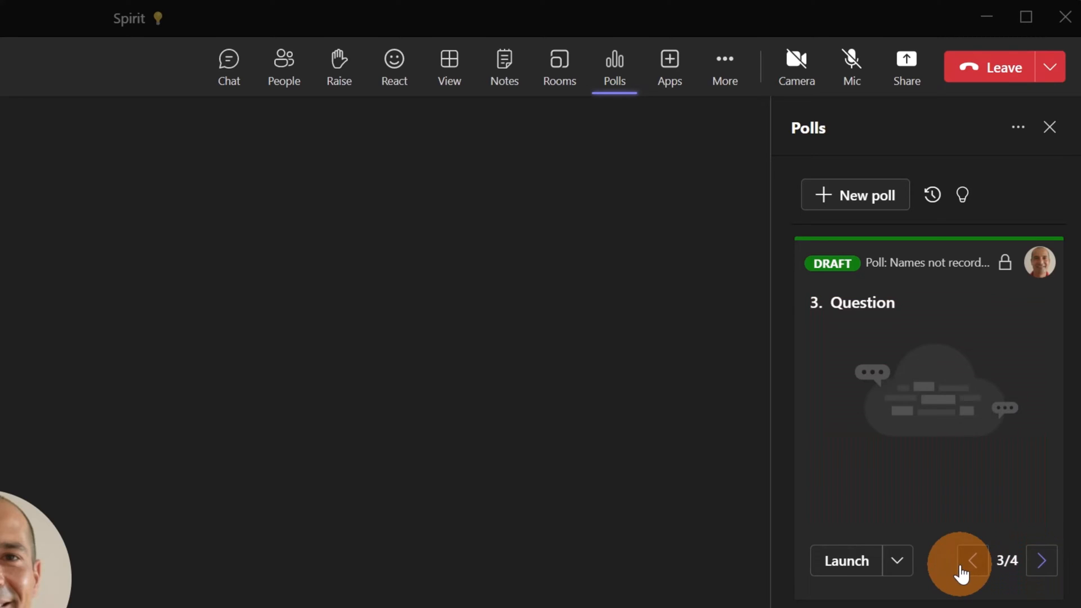
{"action": "left_click", "coordinate": [972, 560]}
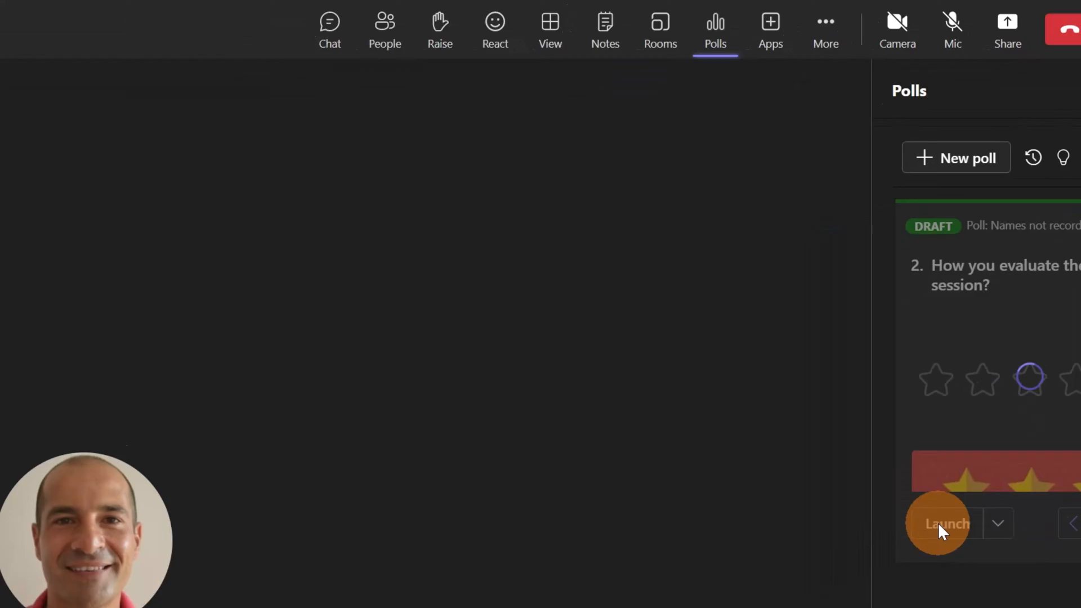
Step: Launch the poll and answer the first question with Helpful
{"action": "left_click", "coordinate": [945, 523]}
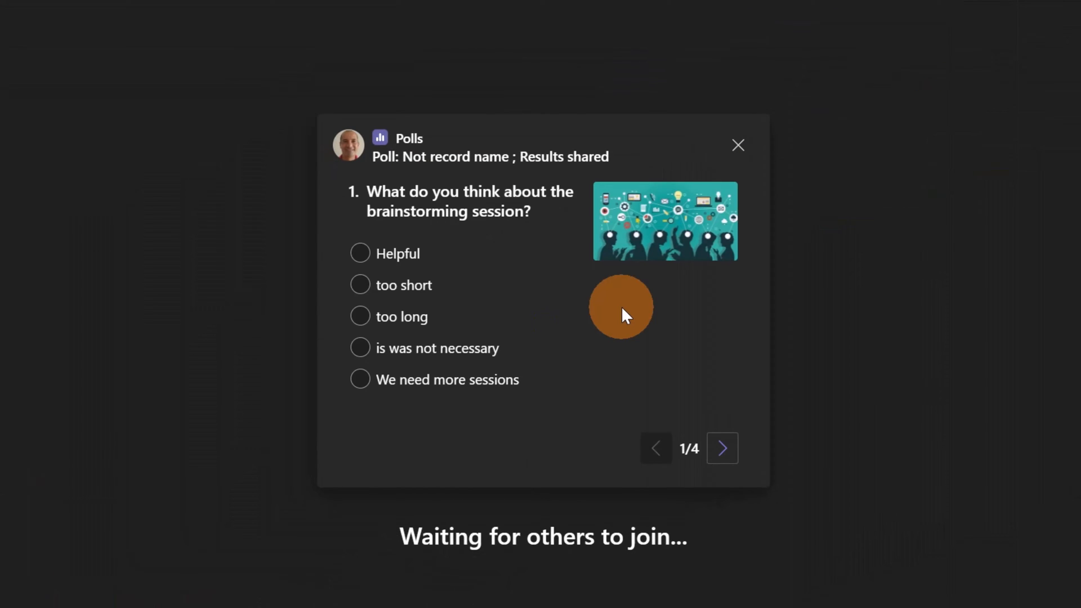
{"action": "mouse_move", "coordinate": [486, 295]}
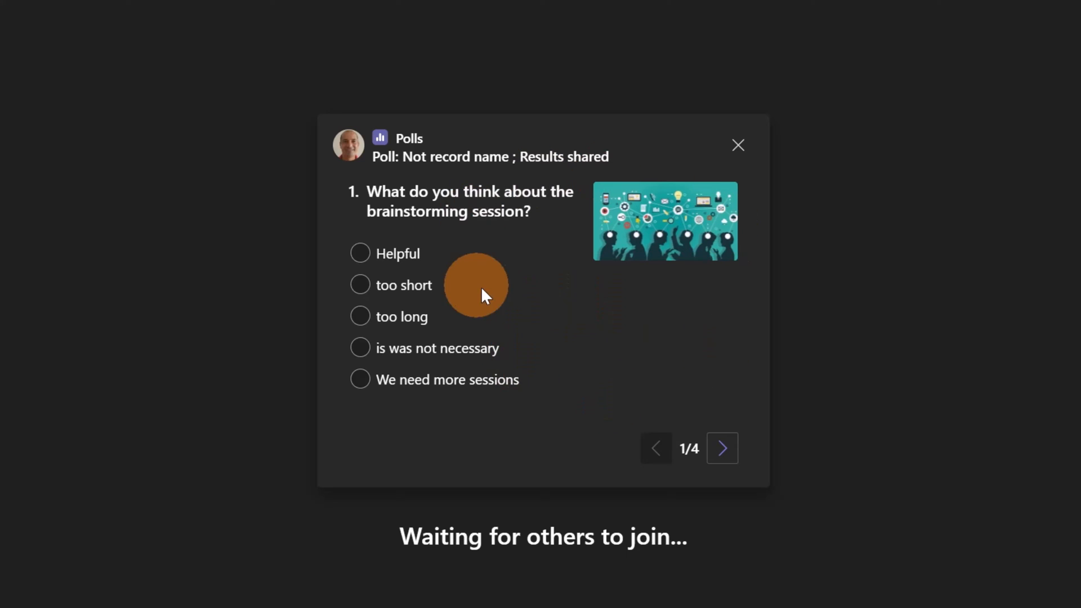
{"action": "mouse_move", "coordinate": [491, 267]}
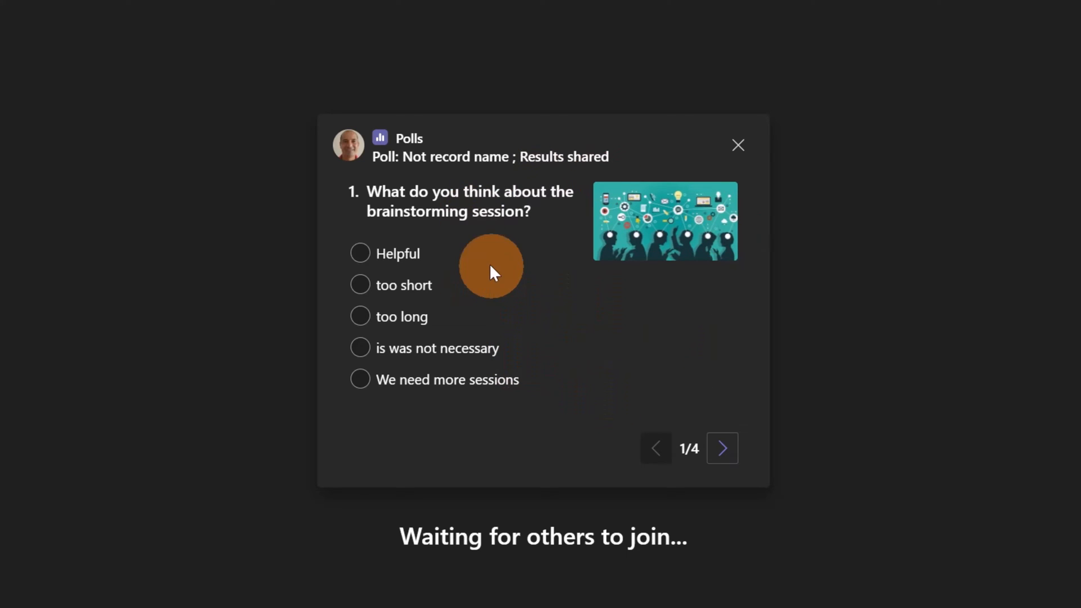
{"action": "left_click", "coordinate": [360, 253]}
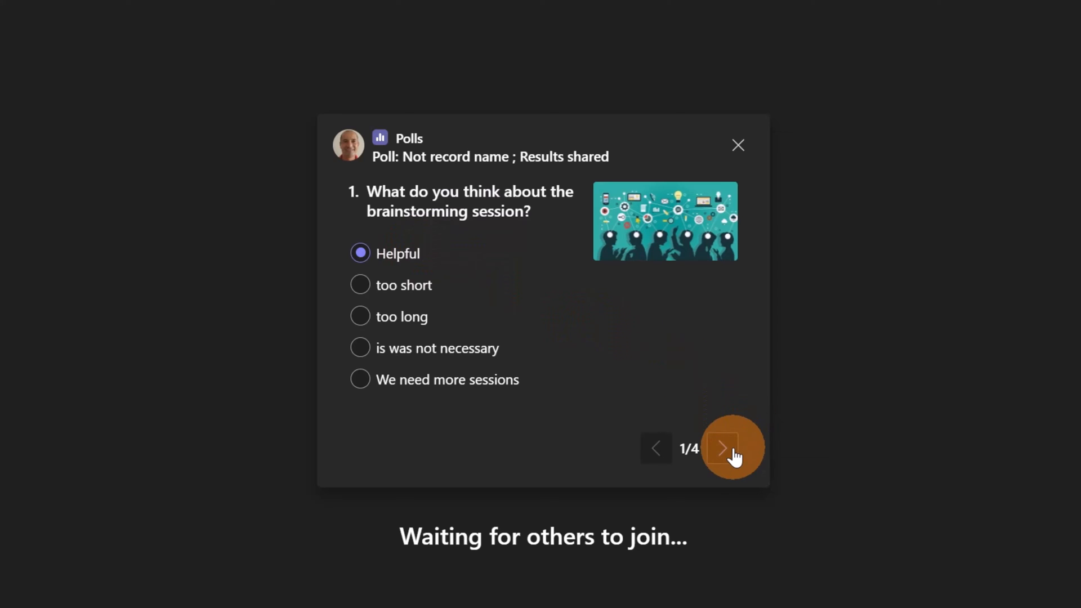
{"action": "mouse_move", "coordinate": [722, 448]}
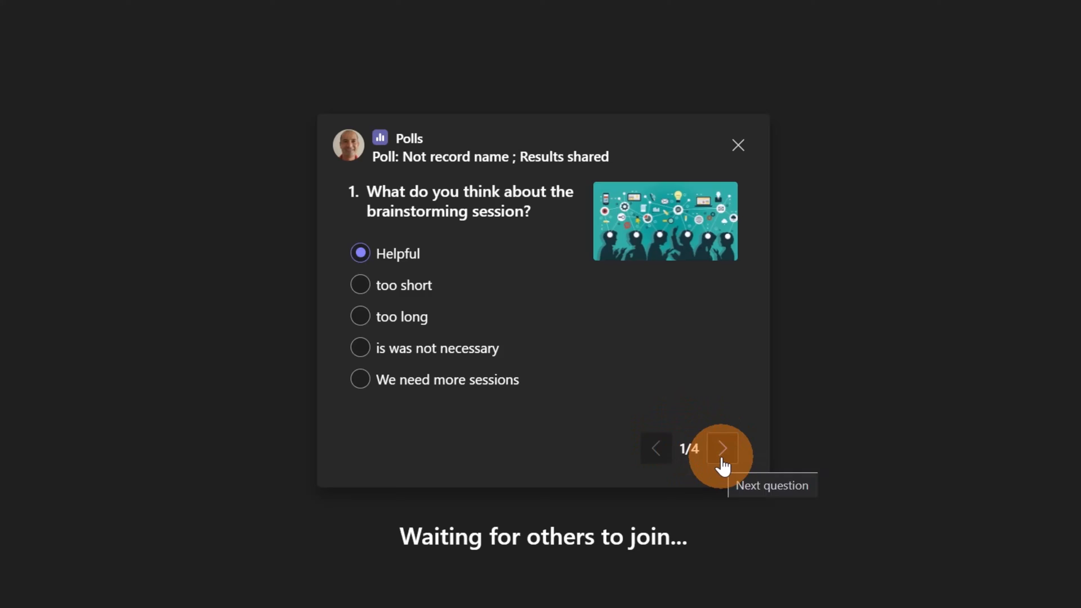
{"action": "left_click", "coordinate": [722, 448]}
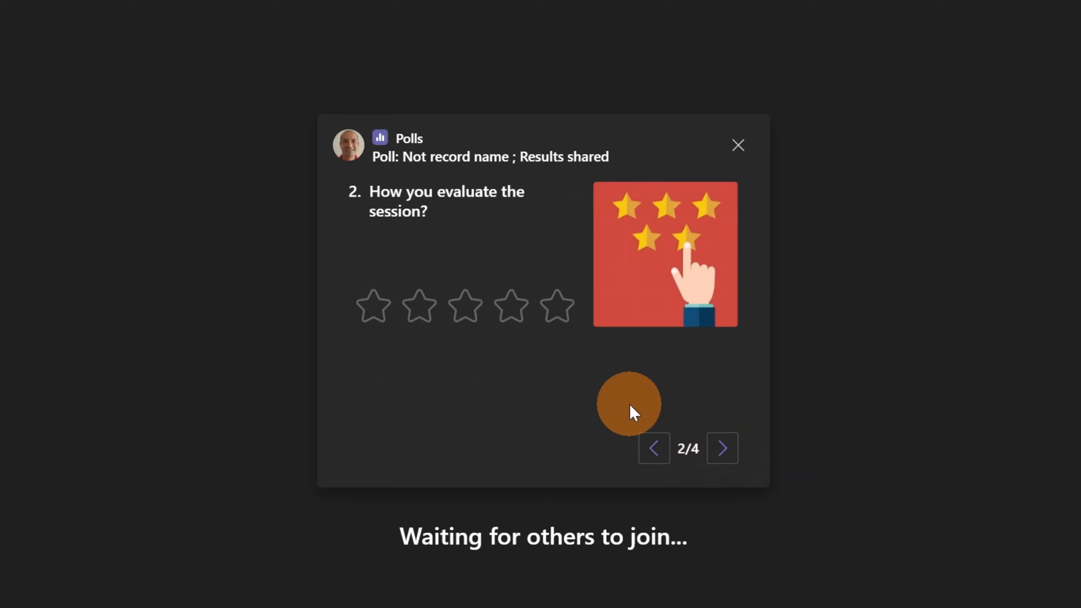
Step: Rate the session four stars and answer the word cloud with 'I feel good'
{"action": "left_click", "coordinate": [510, 307]}
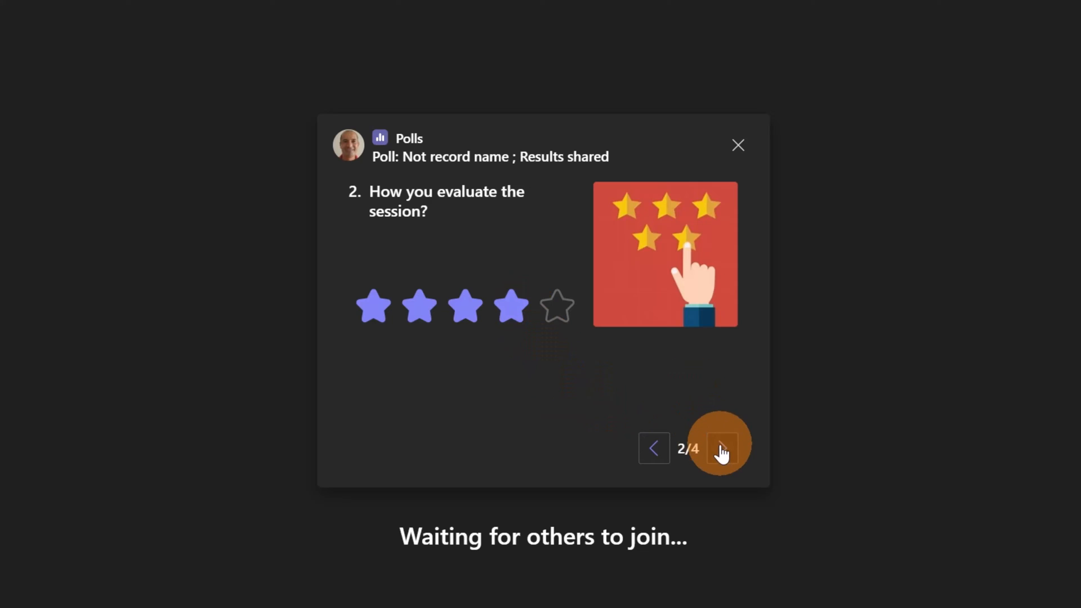
{"action": "left_click", "coordinate": [722, 449]}
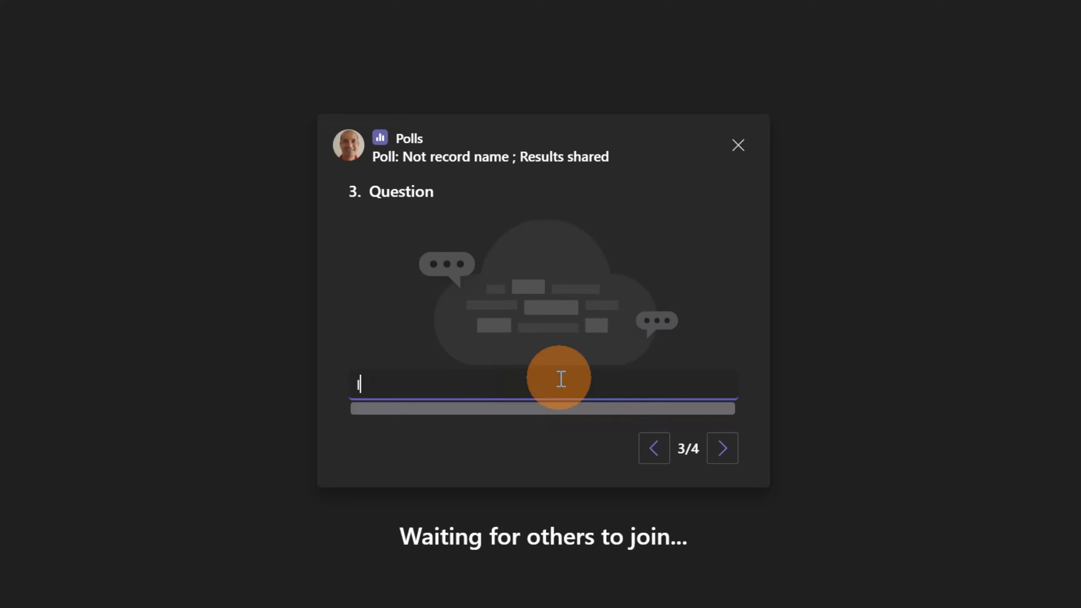
{"action": "type", "text": "I feel"}
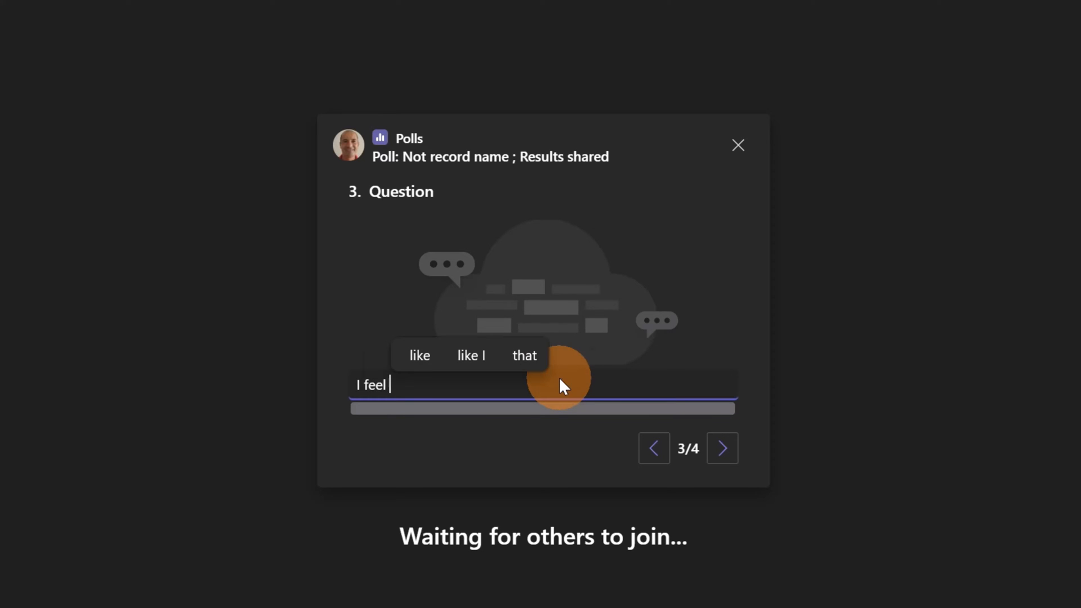
{"action": "type", "text": "good"}
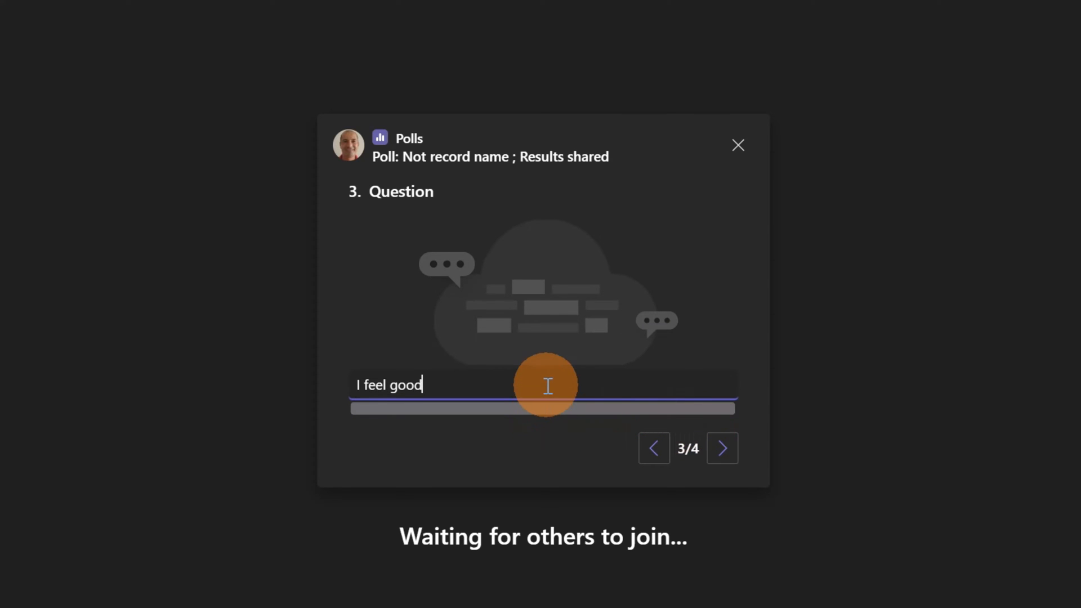
{"action": "left_click", "coordinate": [723, 449]}
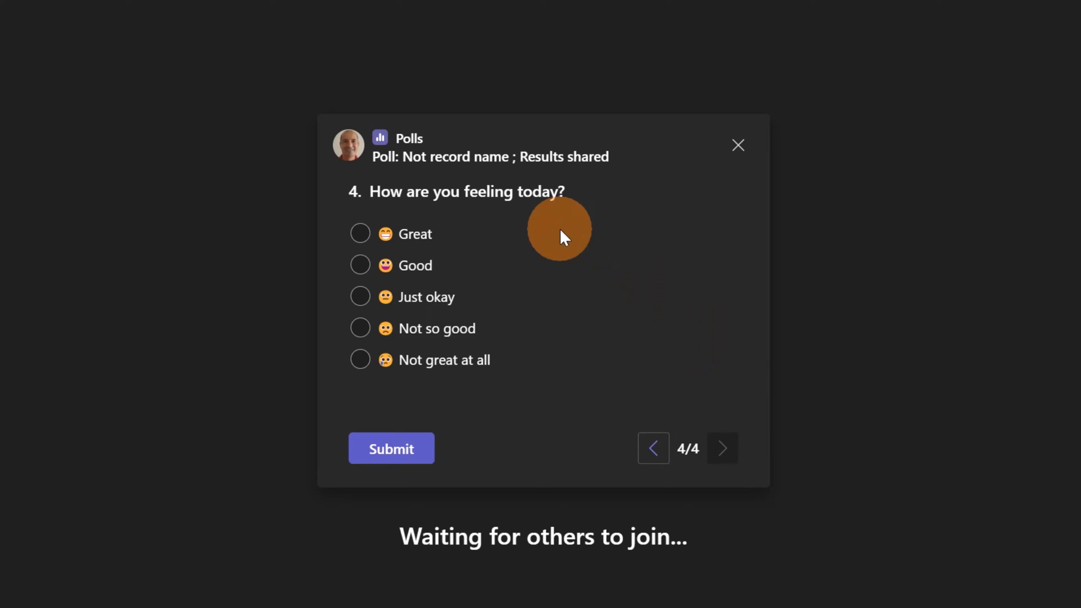
{"action": "mouse_move", "coordinate": [462, 269]}
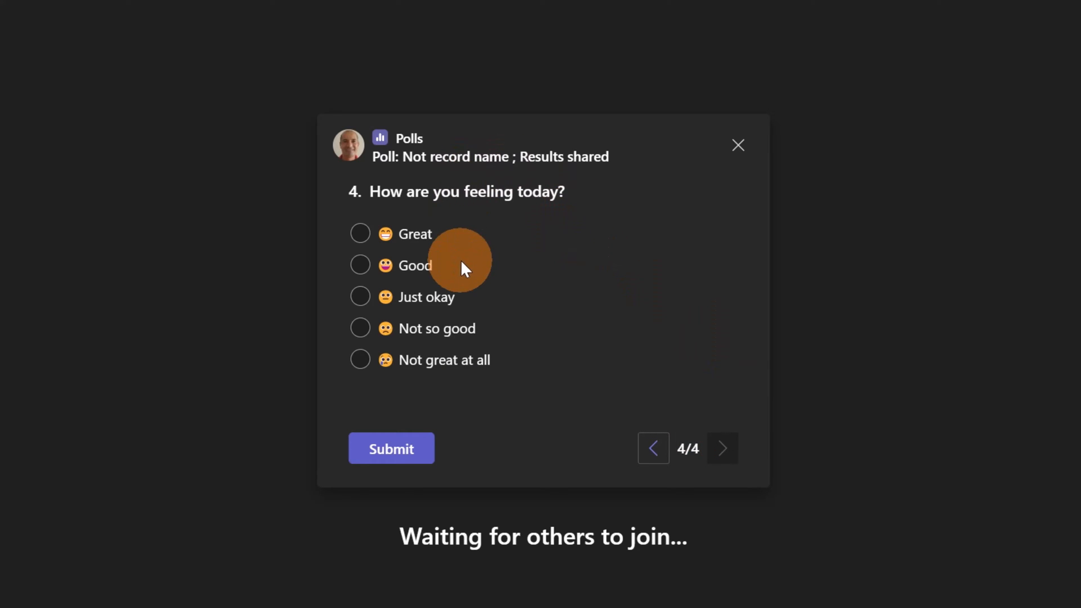
{"action": "mouse_move", "coordinate": [482, 262]}
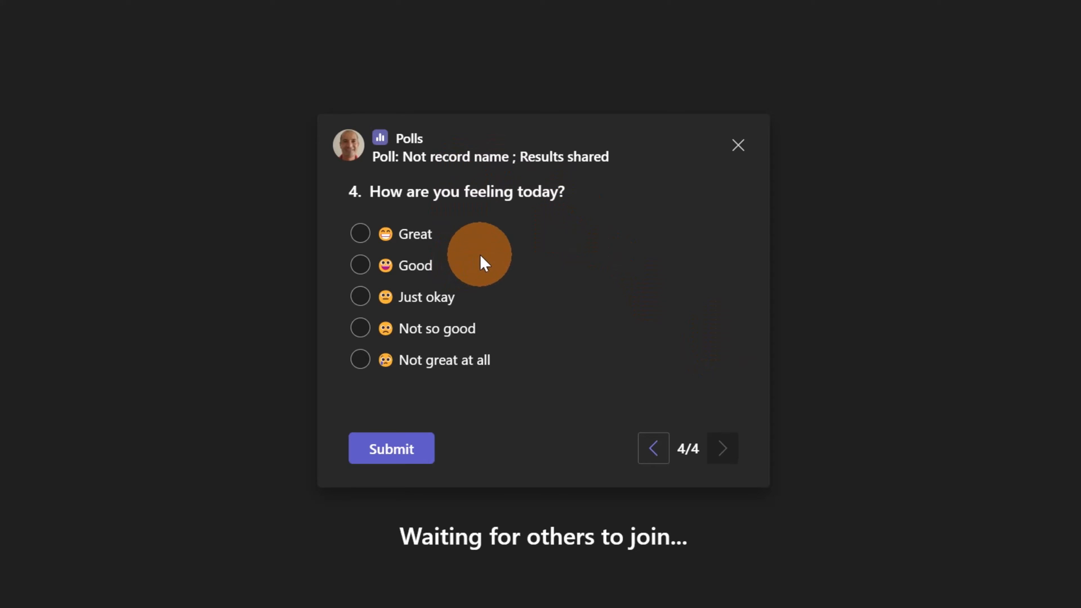
{"action": "mouse_move", "coordinate": [519, 228]}
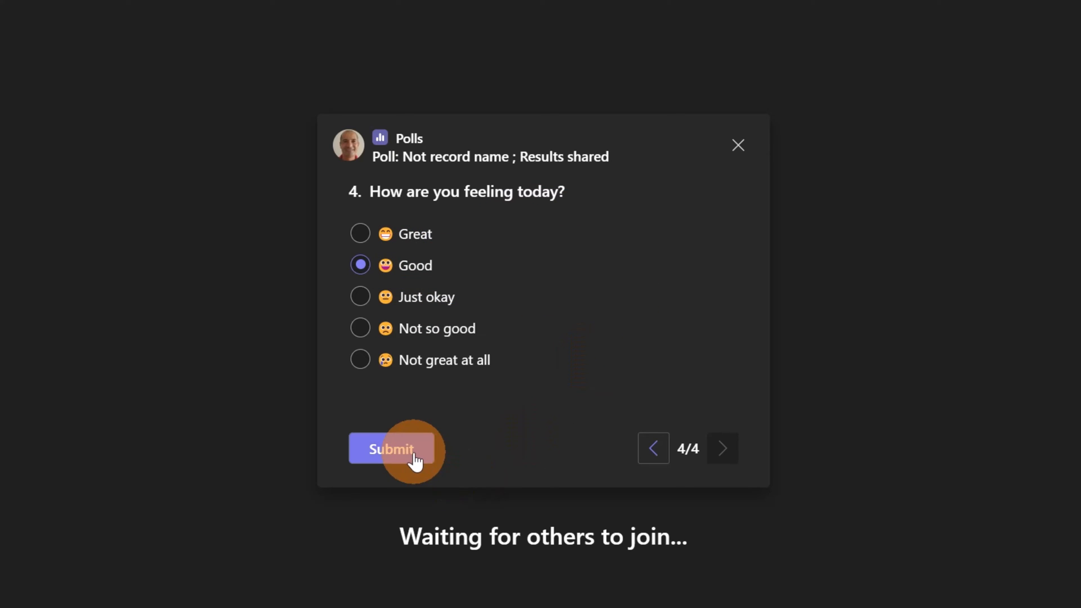
Step: Answer the mood question with Good and submit the poll
{"action": "left_click", "coordinate": [391, 448]}
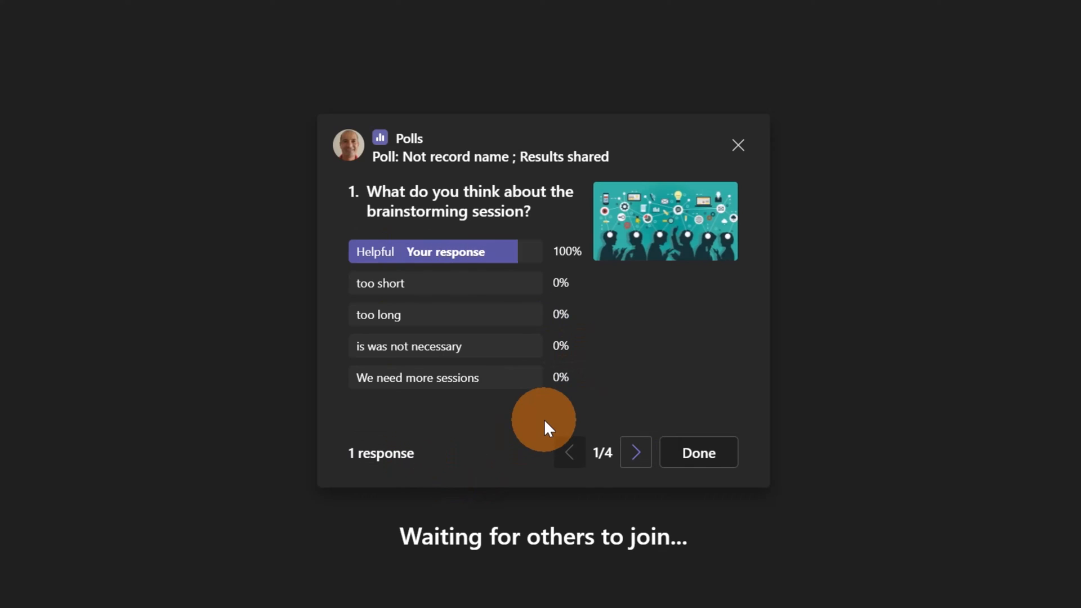
{"action": "mouse_move", "coordinate": [676, 269]}
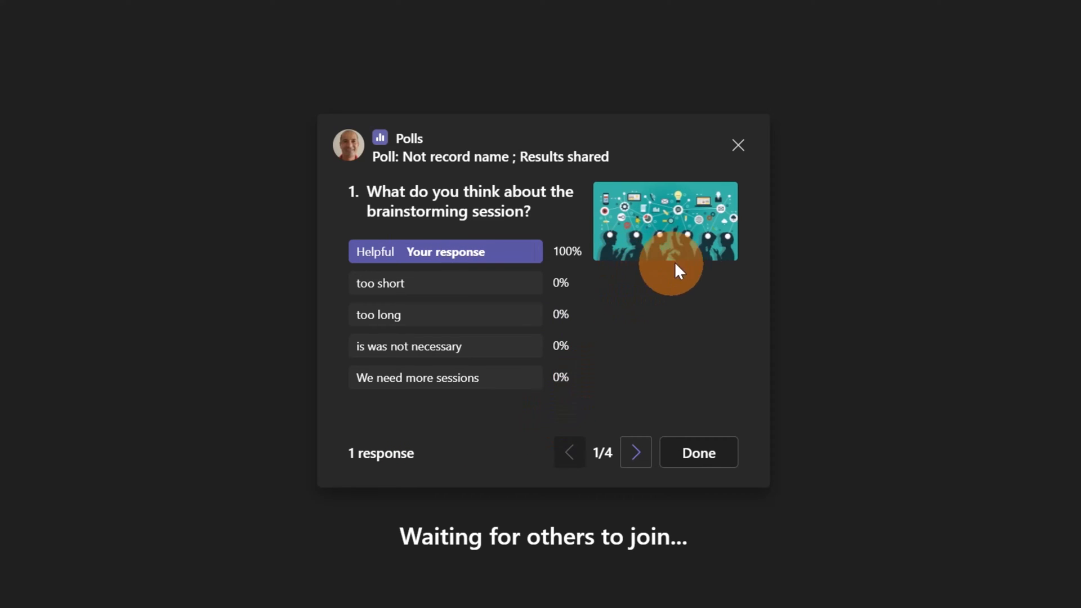
{"action": "mouse_move", "coordinate": [520, 204]}
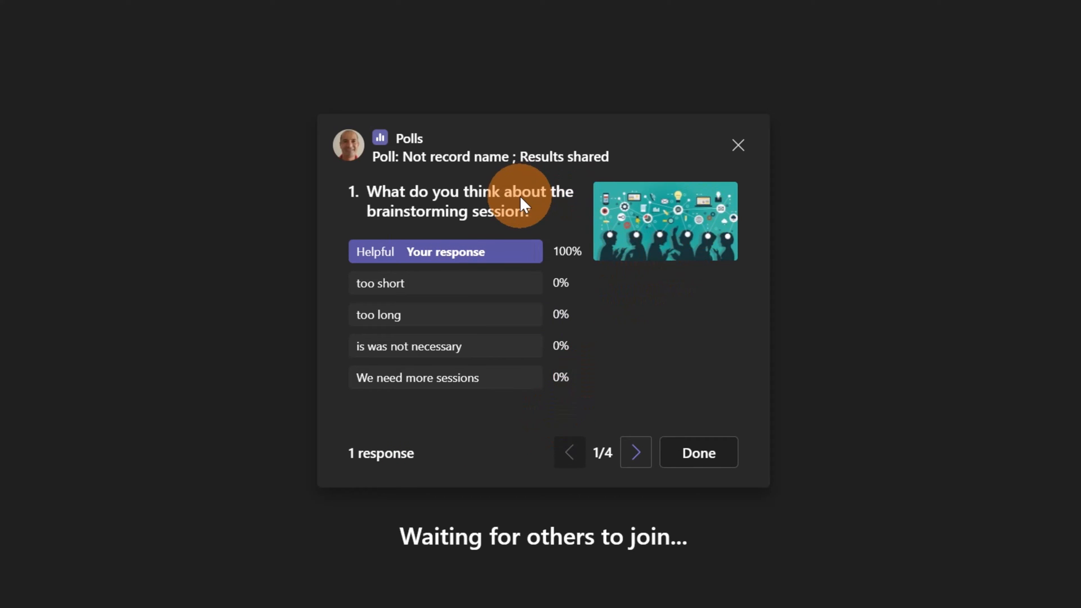
{"action": "mouse_move", "coordinate": [635, 452]}
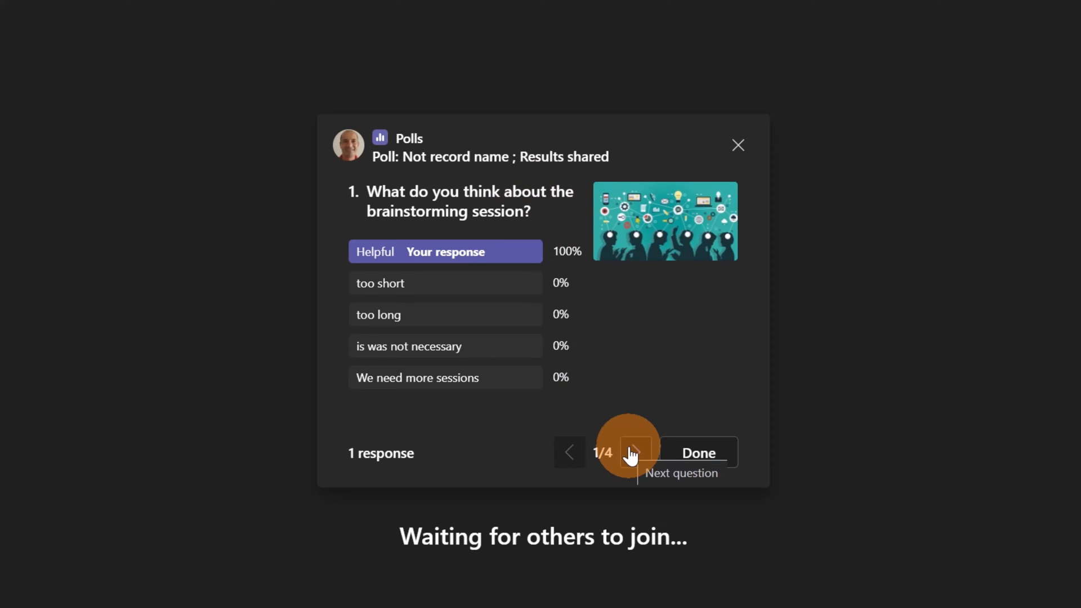